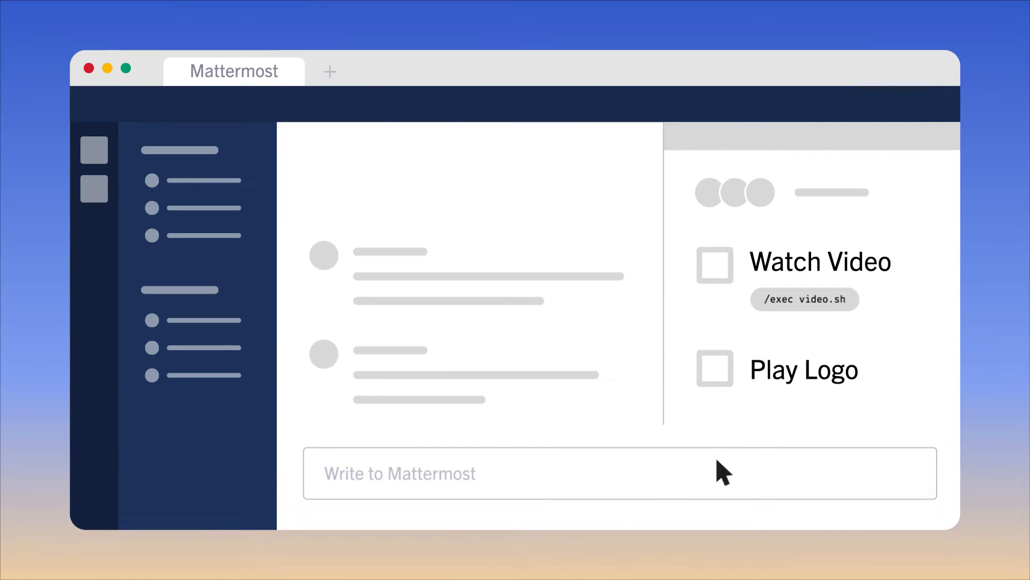
- Search the System Console for 'git' and select the GitLab plugin settings
click(714, 265)
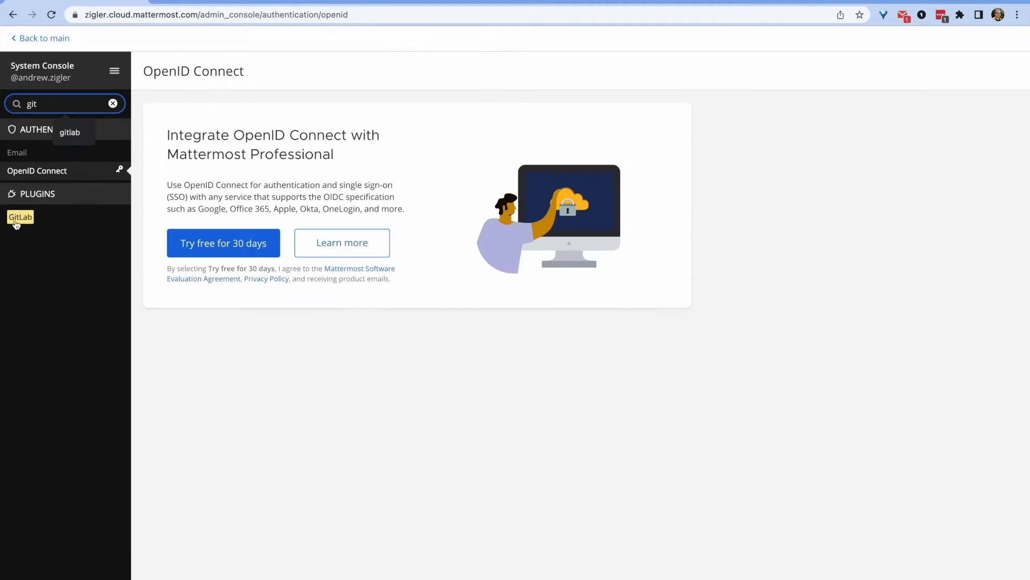
click(19, 217)
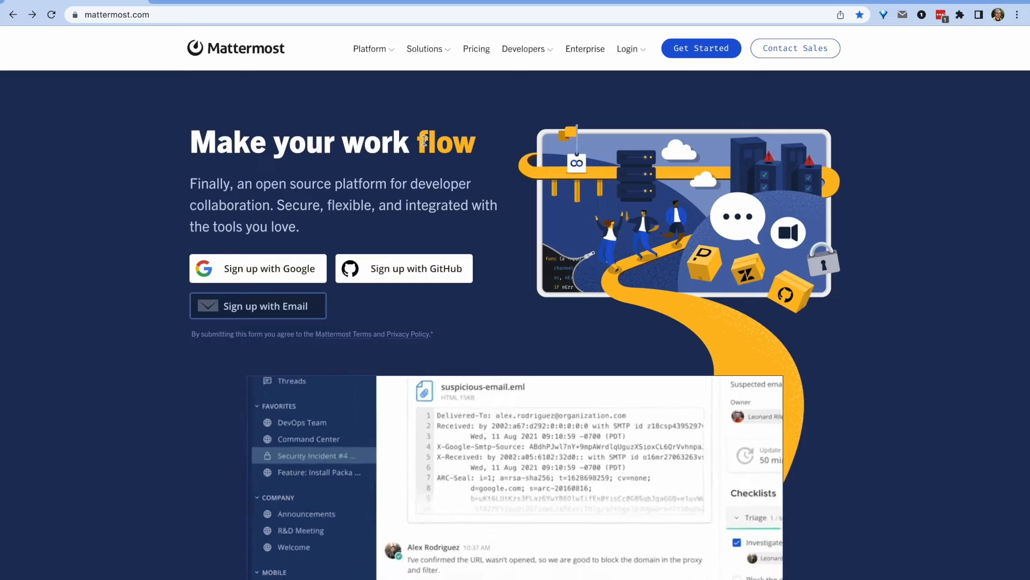
- Start the Mattermost sign-up from the homepage's Get Started button
click(701, 48)
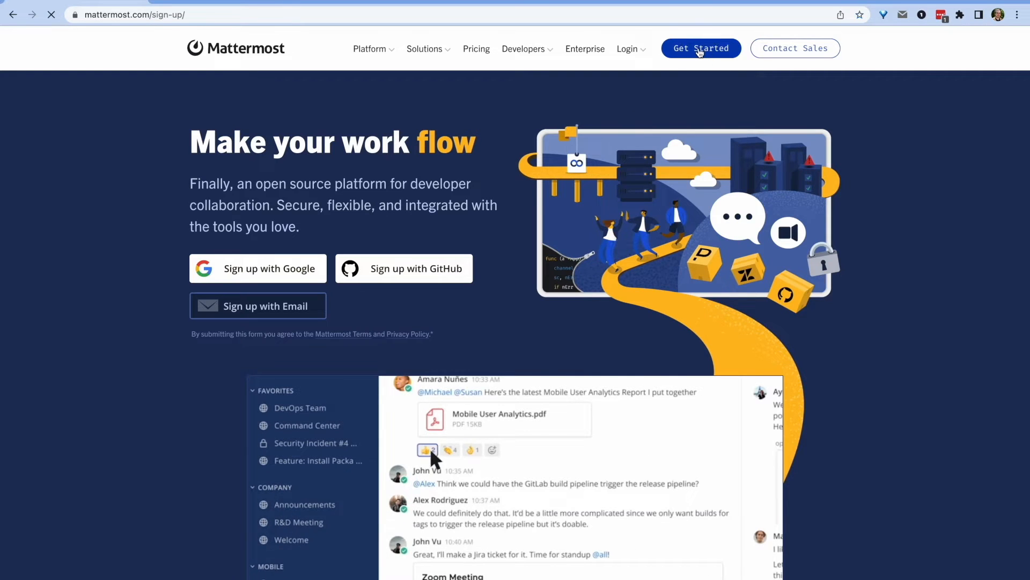
click(701, 48)
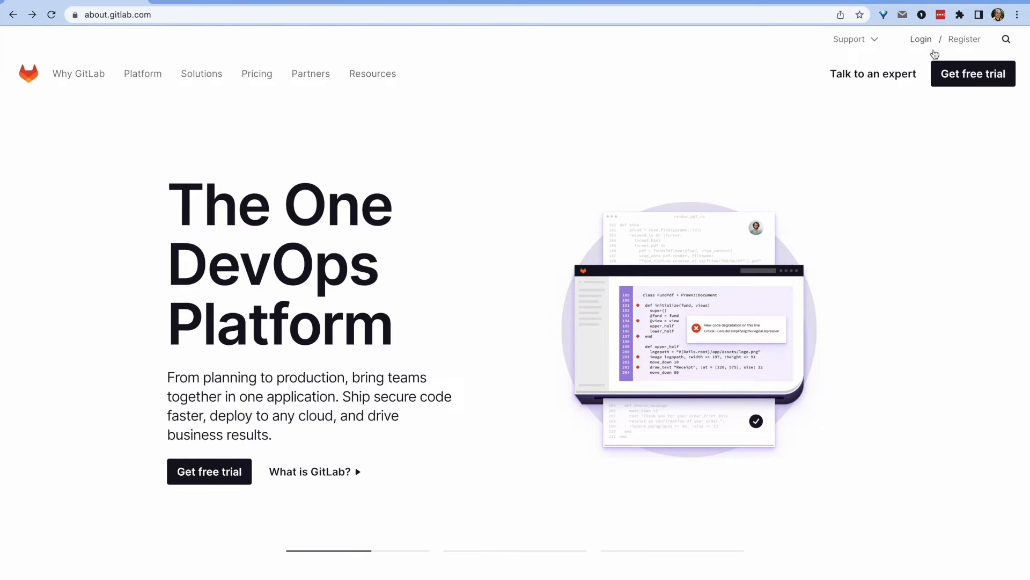
- Sign in to GitLab and view the account's existing SSH key in User Settings
click(964, 38)
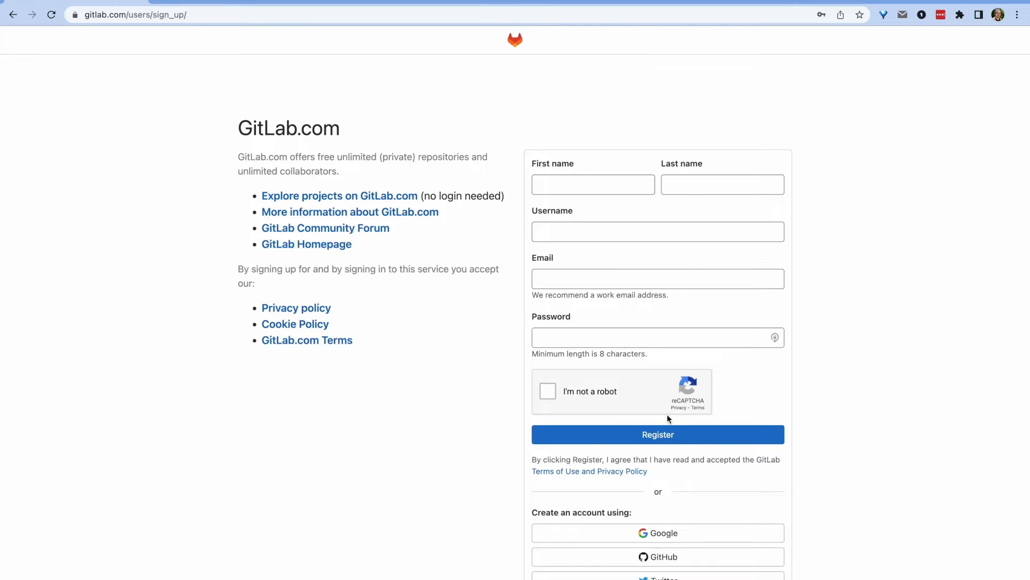
mouse_move(472, 459)
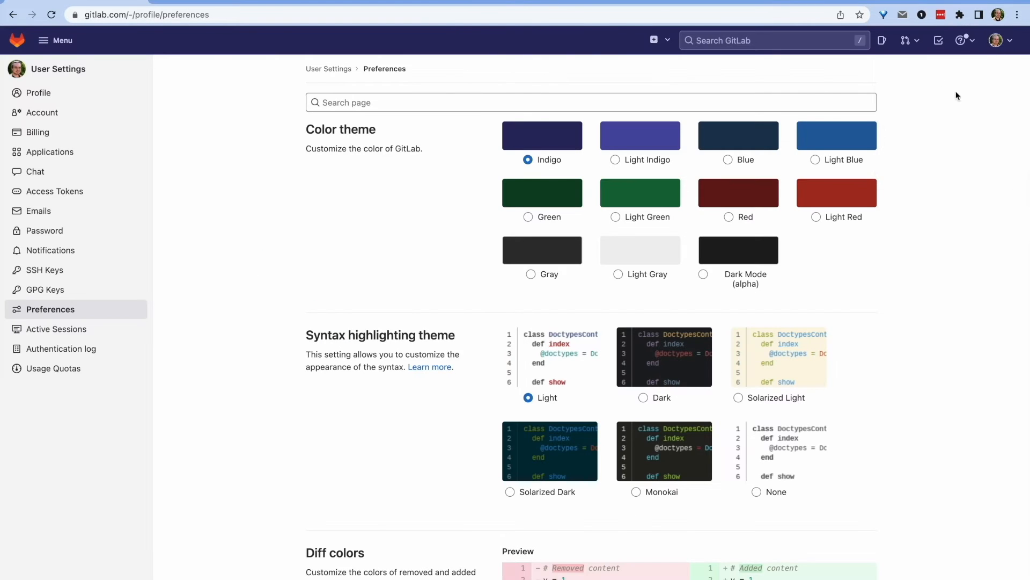
mouse_move(870, 299)
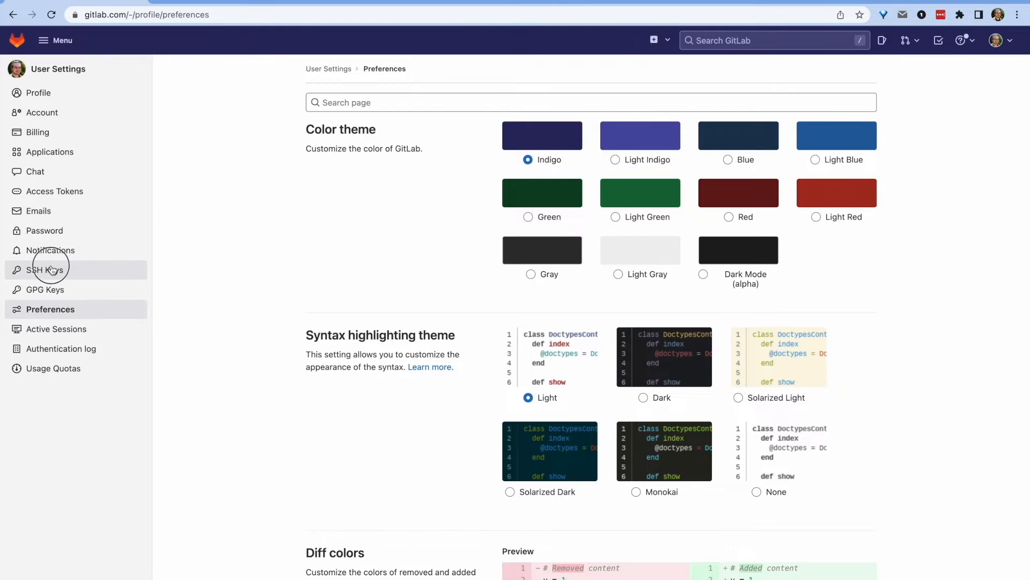
click(46, 270)
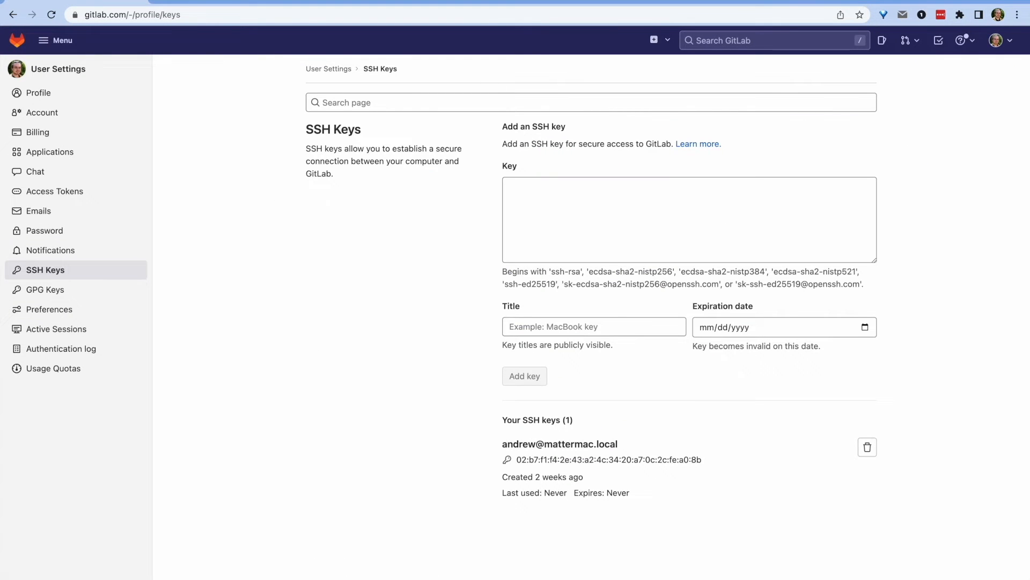
mouse_move(932, 214)
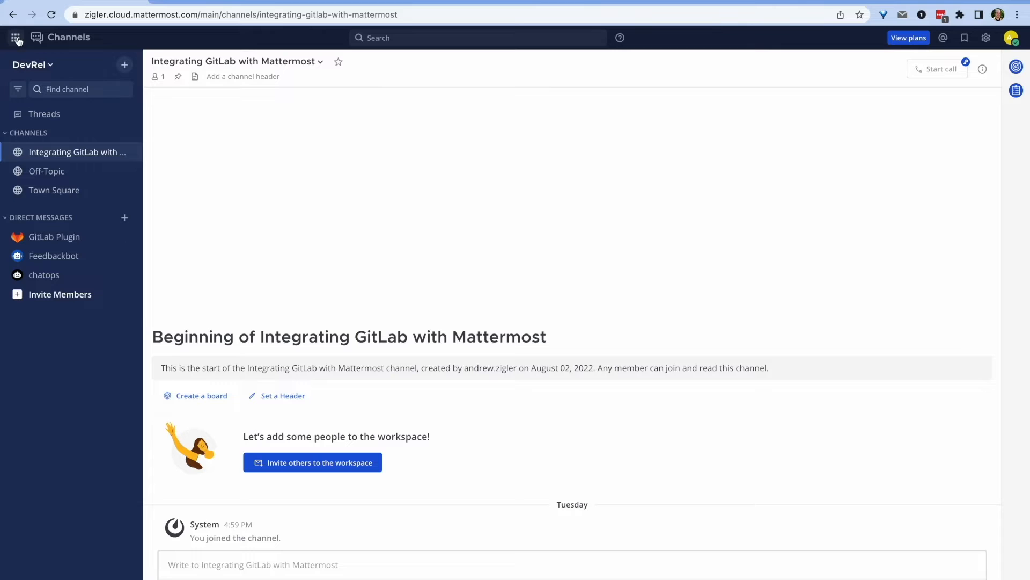
- Install the GitLab plugin from the Mattermost Marketplace after searching 'gitlab'
click(15, 38)
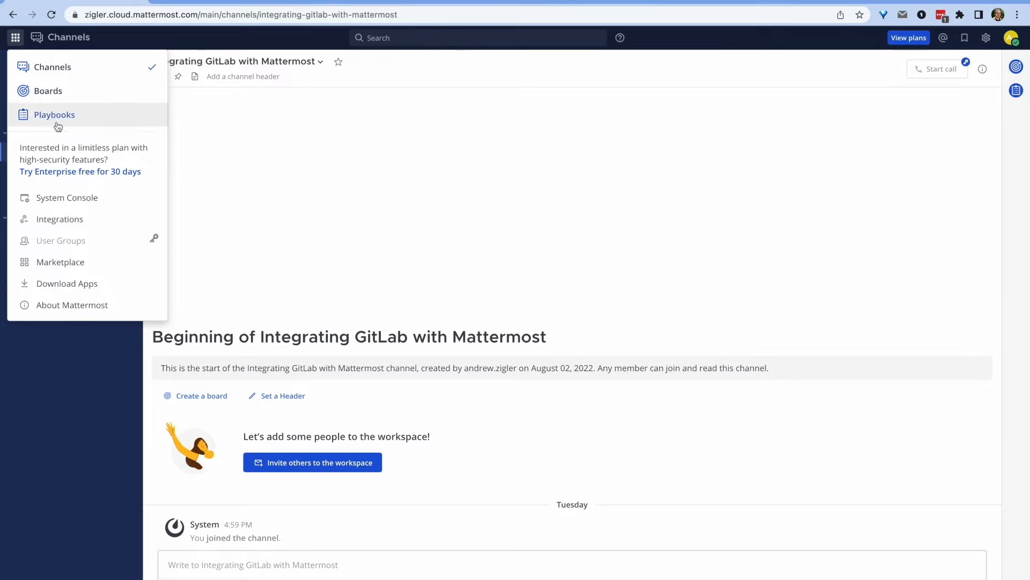
mouse_move(85, 243)
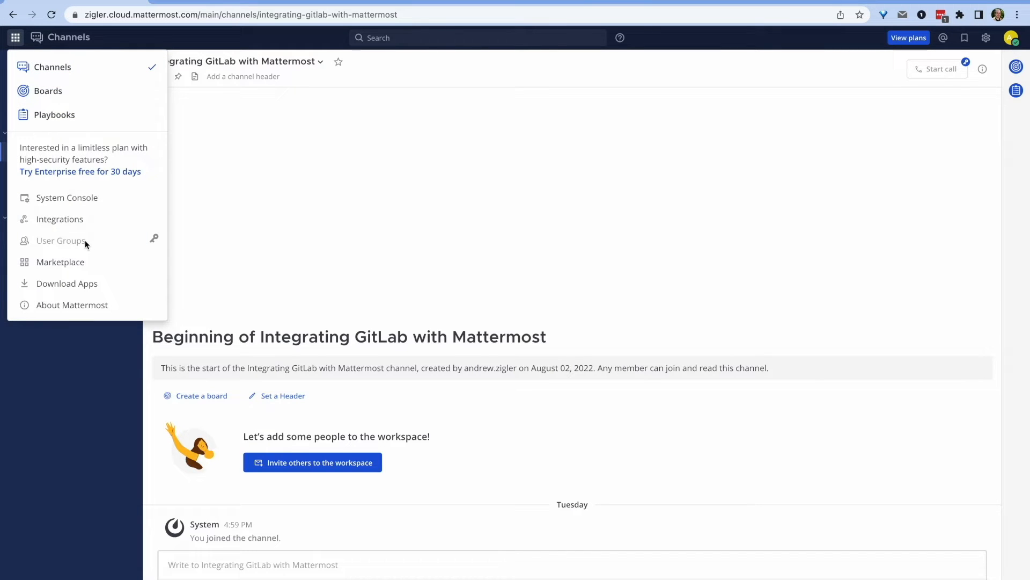
click(60, 262)
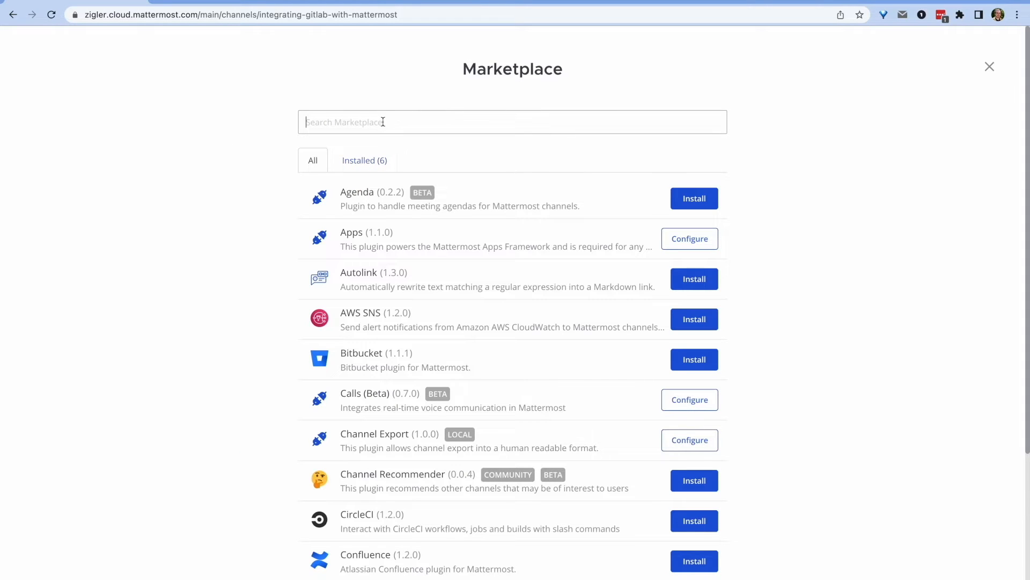
text(gitlab)
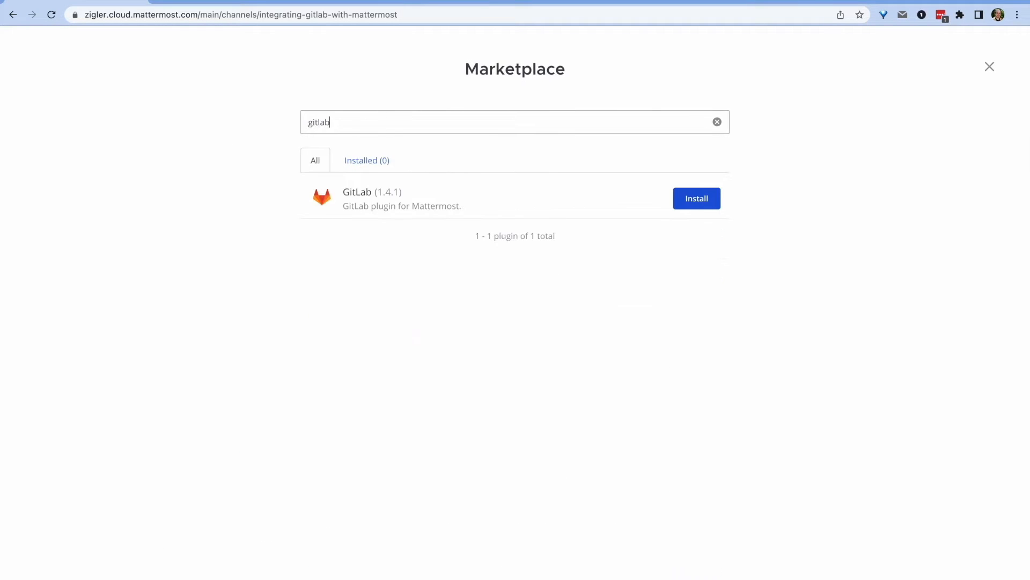
mouse_move(696, 198)
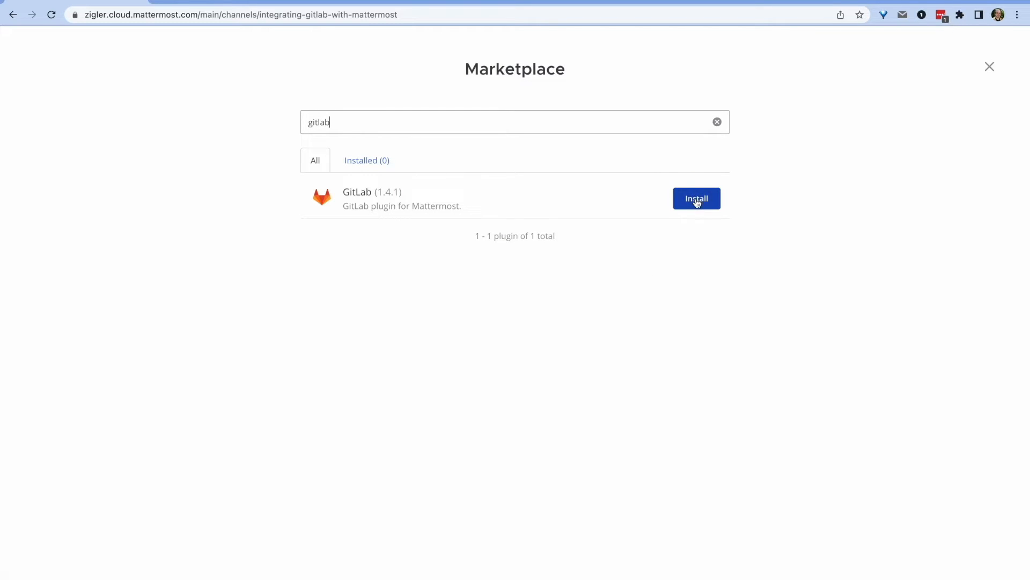
click(695, 198)
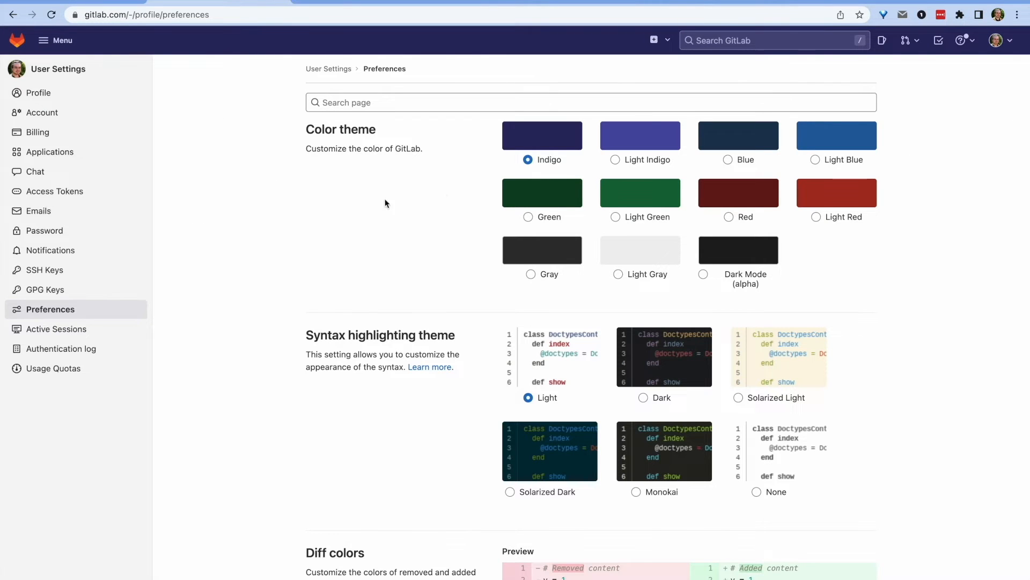
mouse_move(71, 171)
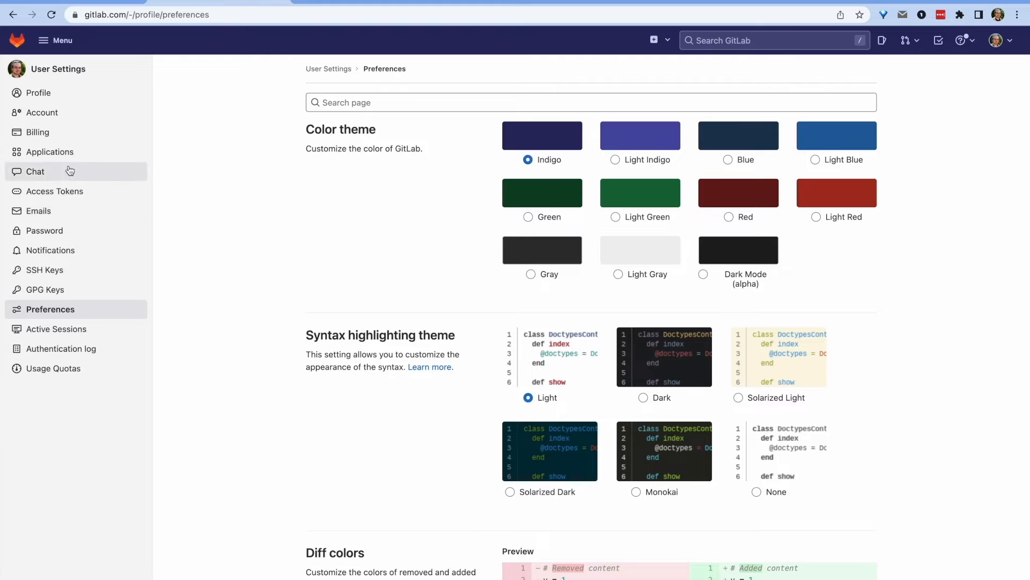
- Bring up the new OAuth application form under GitLab's Applications settings
click(50, 152)
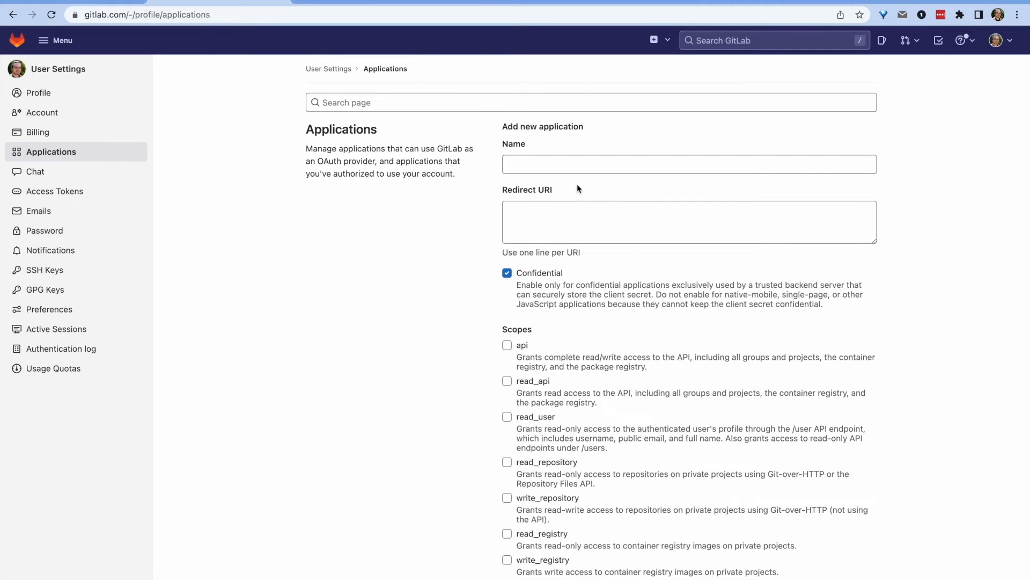
scroll(down, 3)
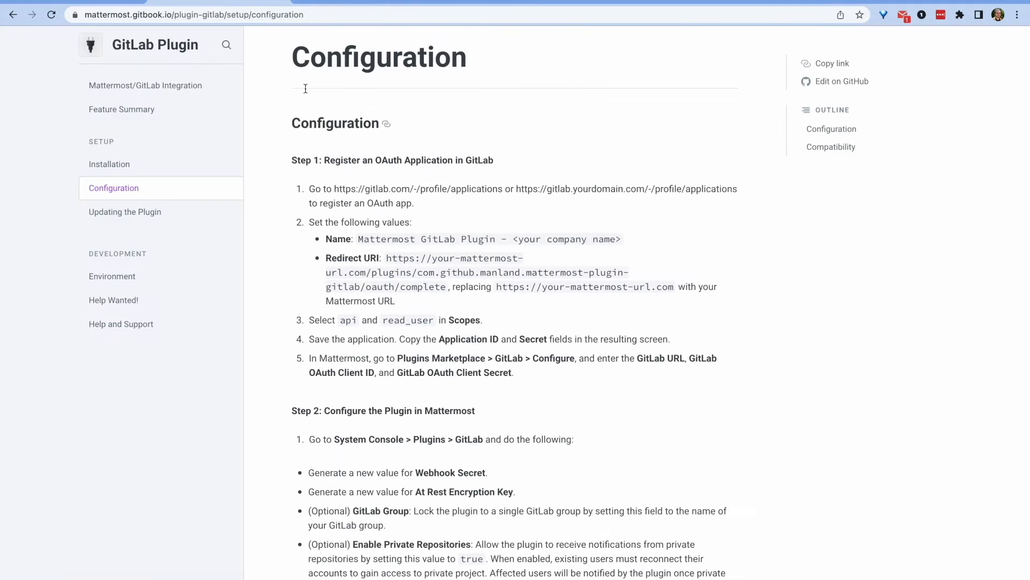
- Name the OAuth application 'Mattermost GitLab Plugin - DevRel' using the docs' suggested name
double_click(338, 238)
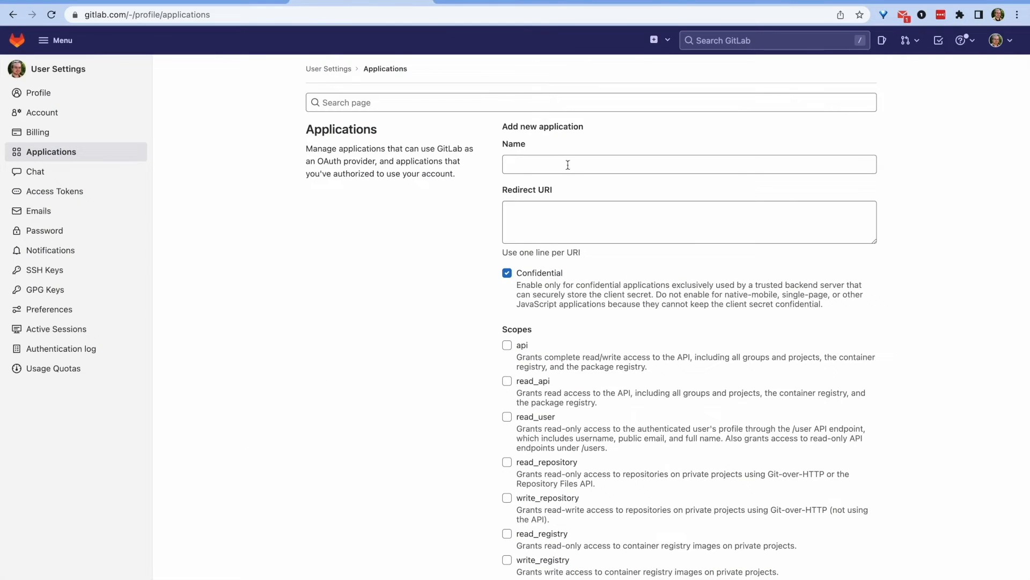
text(Mattermost GitLab Plugin - <your company name>)
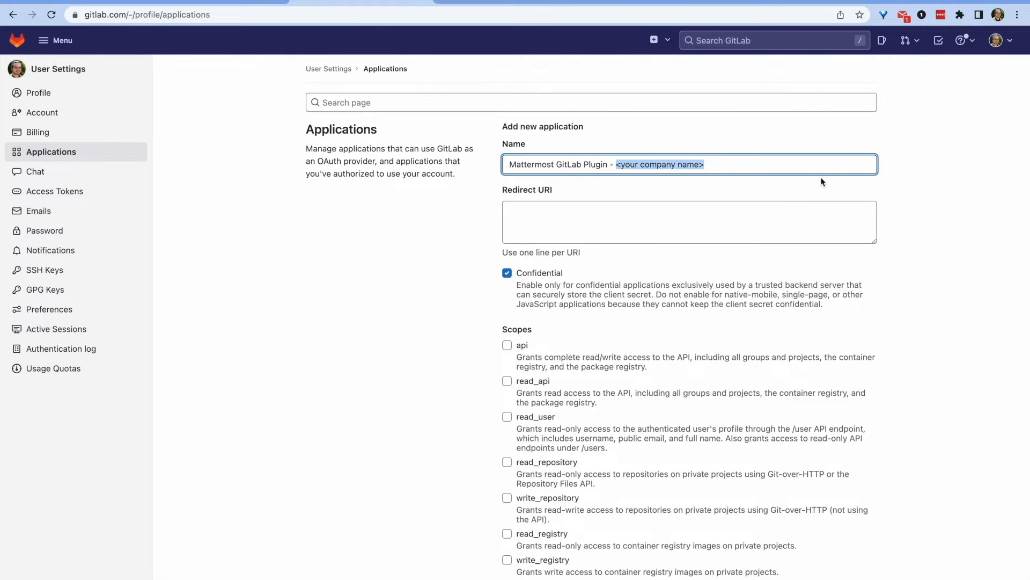
text(DevRel)
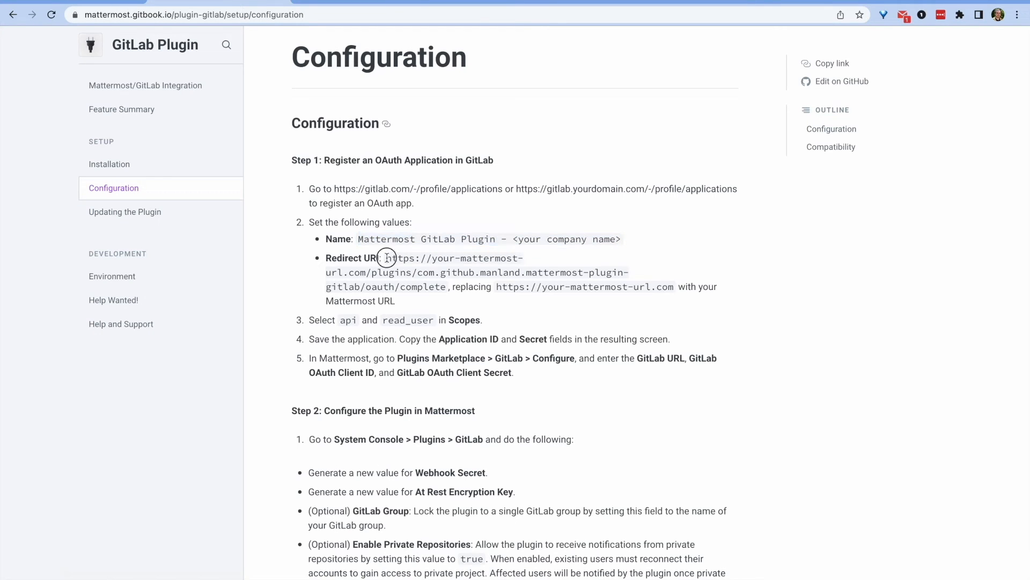
- Set the redirect URI to the zigler.cloud.mattermost.com GitLab plugin callback URL
drag(384, 257, 446, 287)
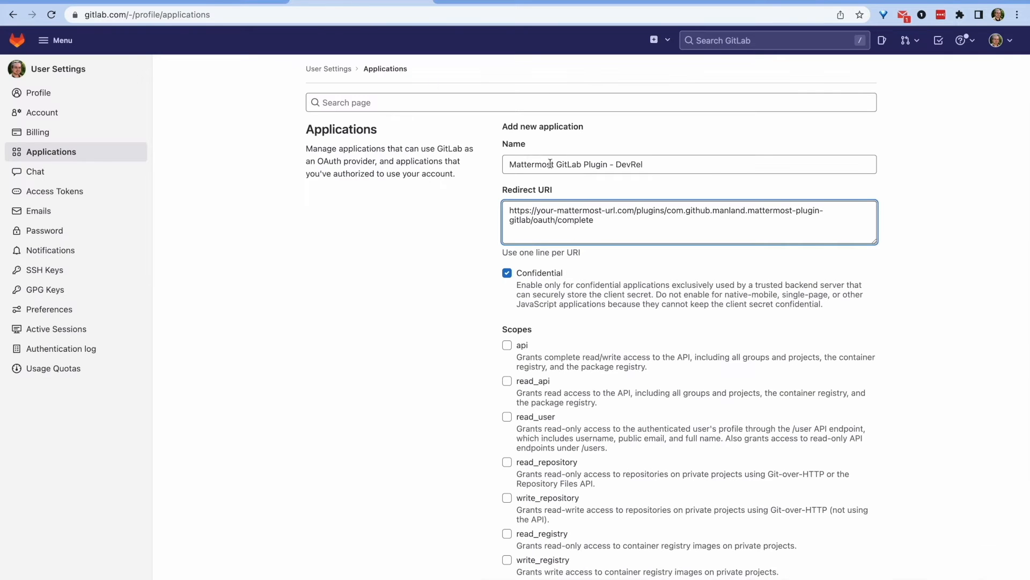
text(https://zigler.cloud.mattermost.com/plugins/com.github.manland.mattermost-plugin-gitlab/oauth/complete)
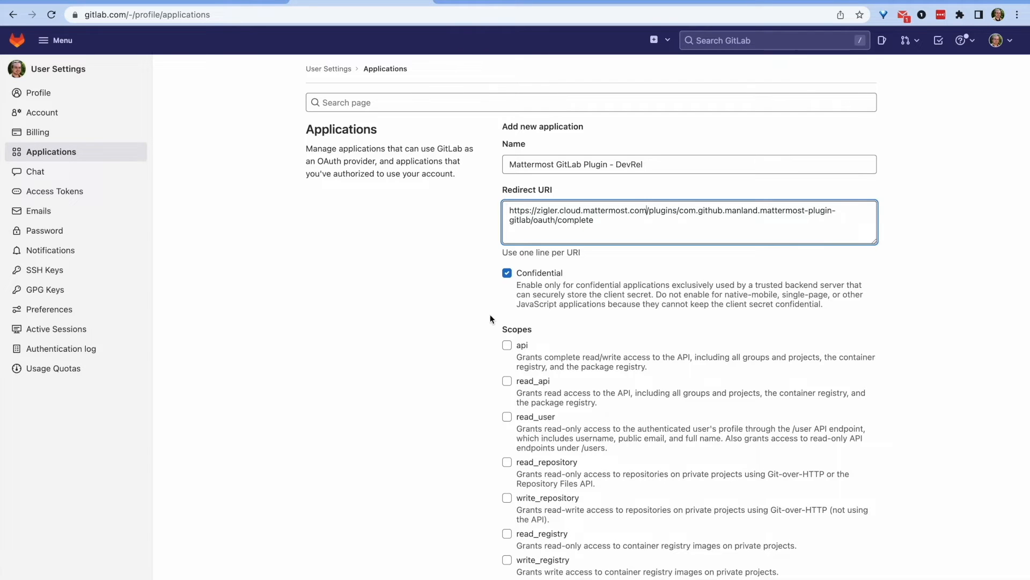
scroll(down, 3)
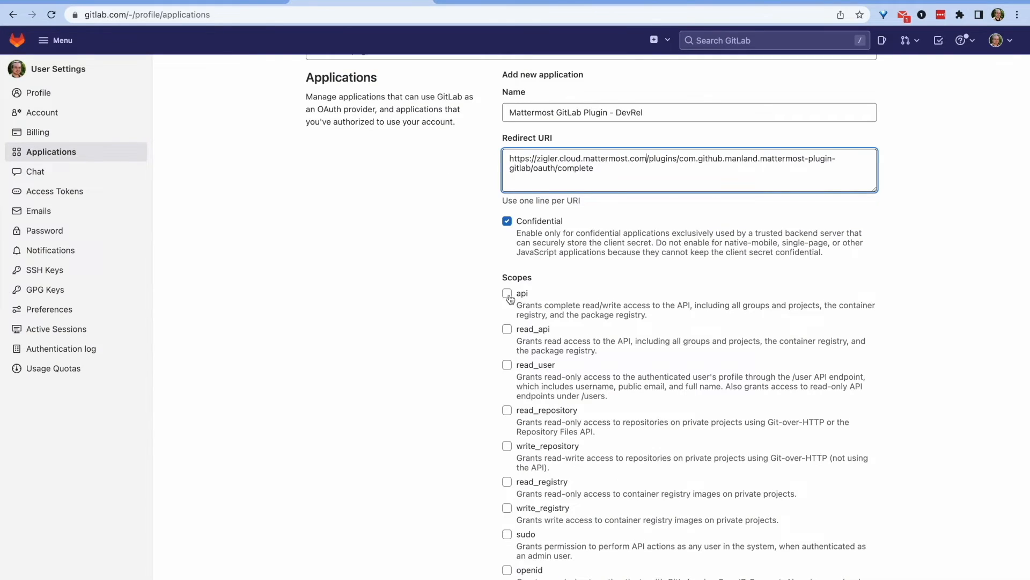
- Grant api and read_user scopes, save the OAuth application and copy its Application ID
click(507, 293)
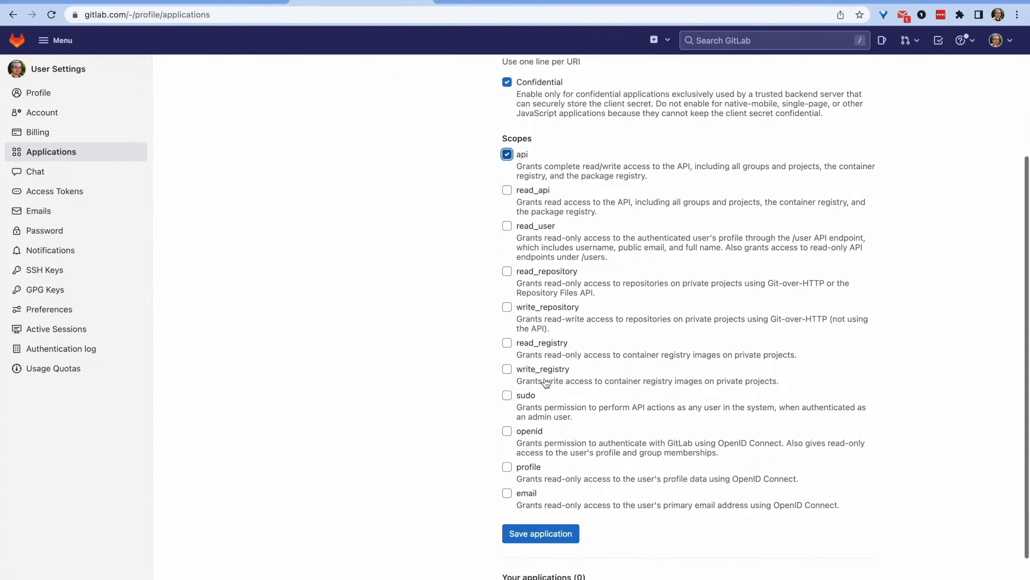
click(507, 226)
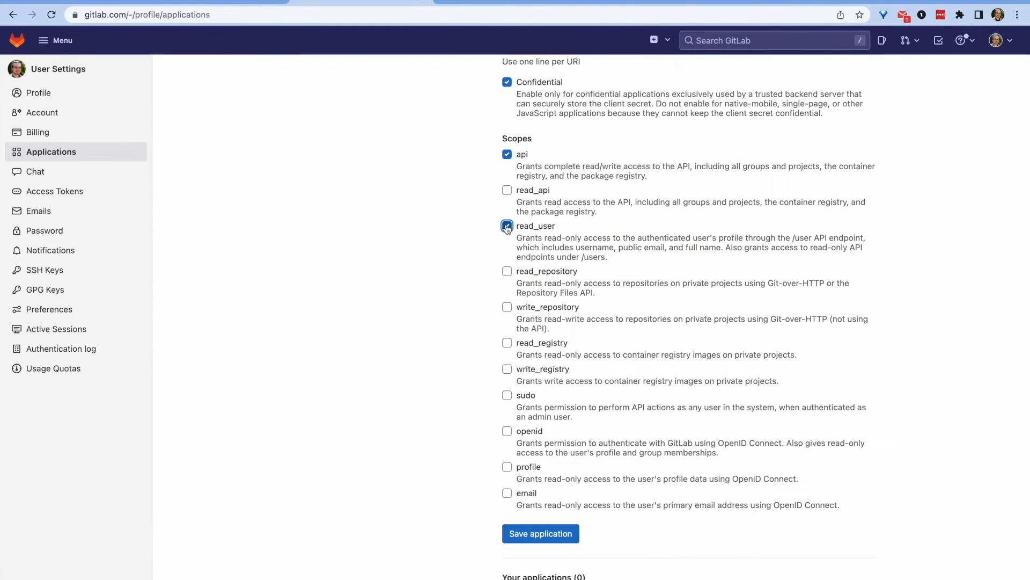
click(506, 226)
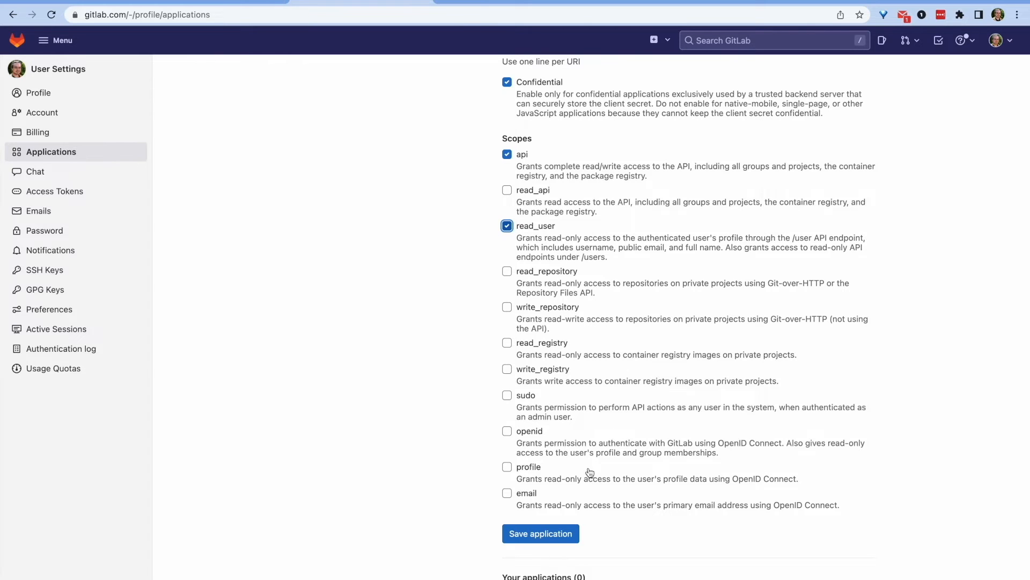
click(540, 534)
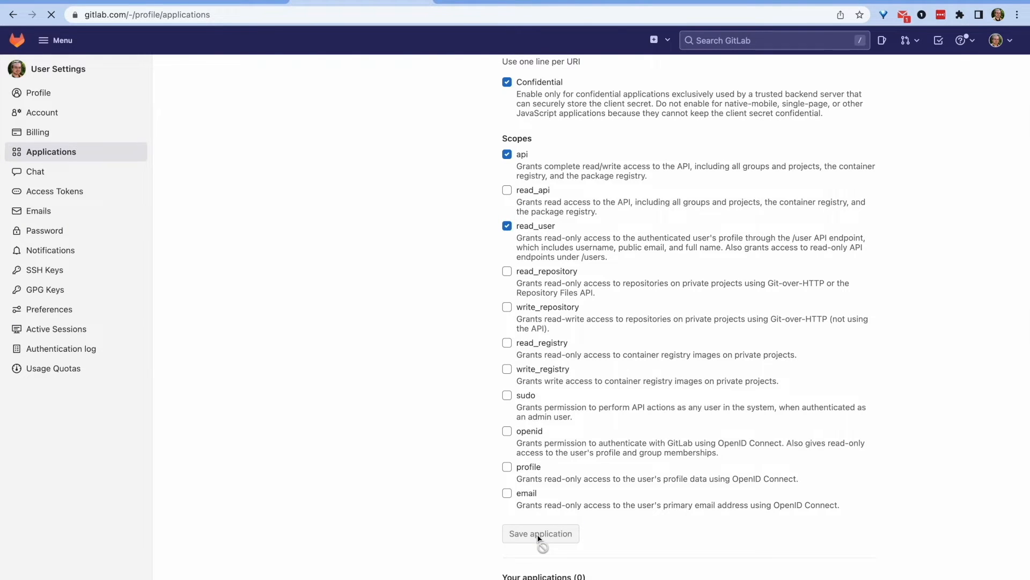
click(540, 533)
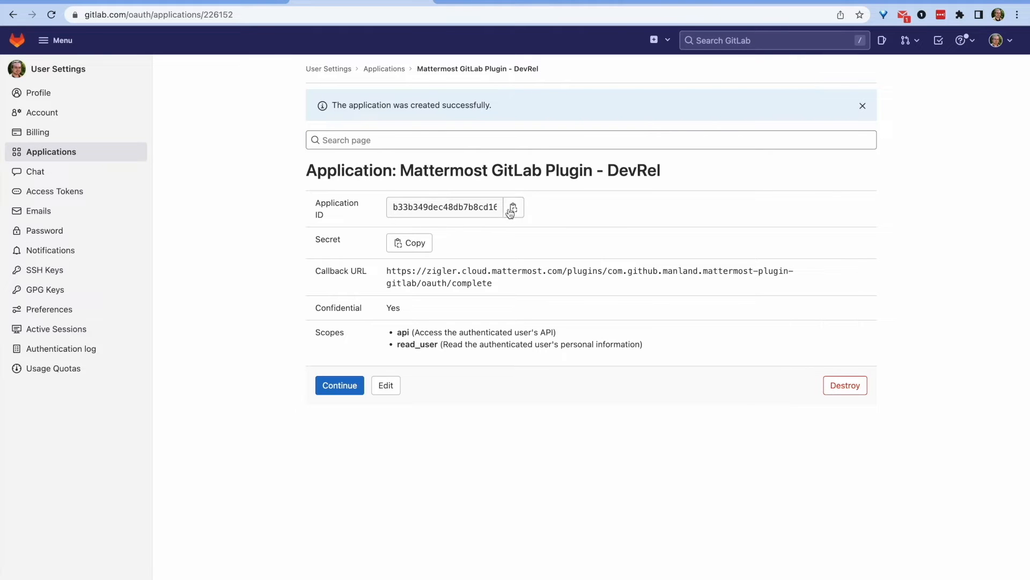
click(513, 207)
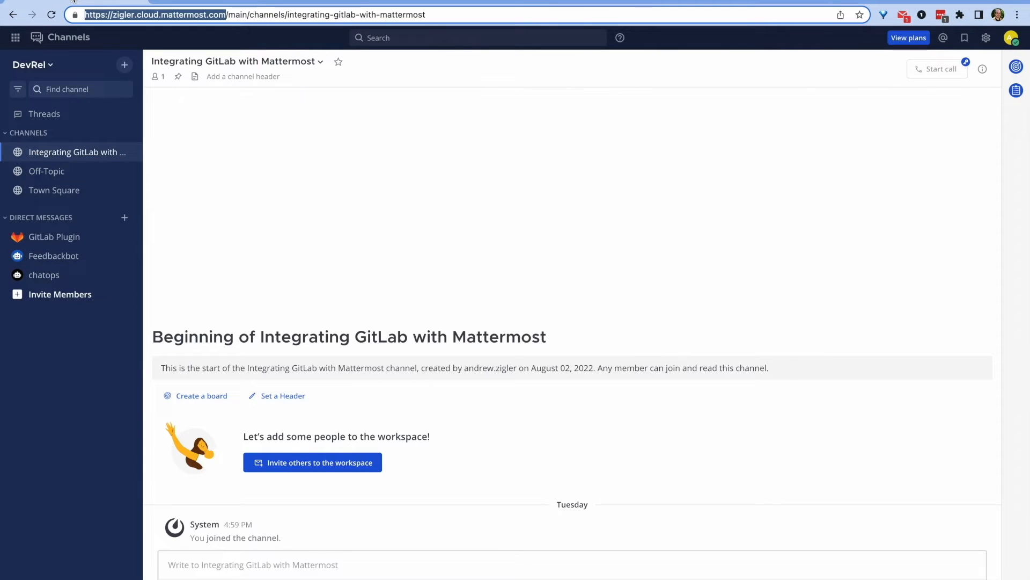
- Enable the GitLab plugin from the System Console
click(15, 36)
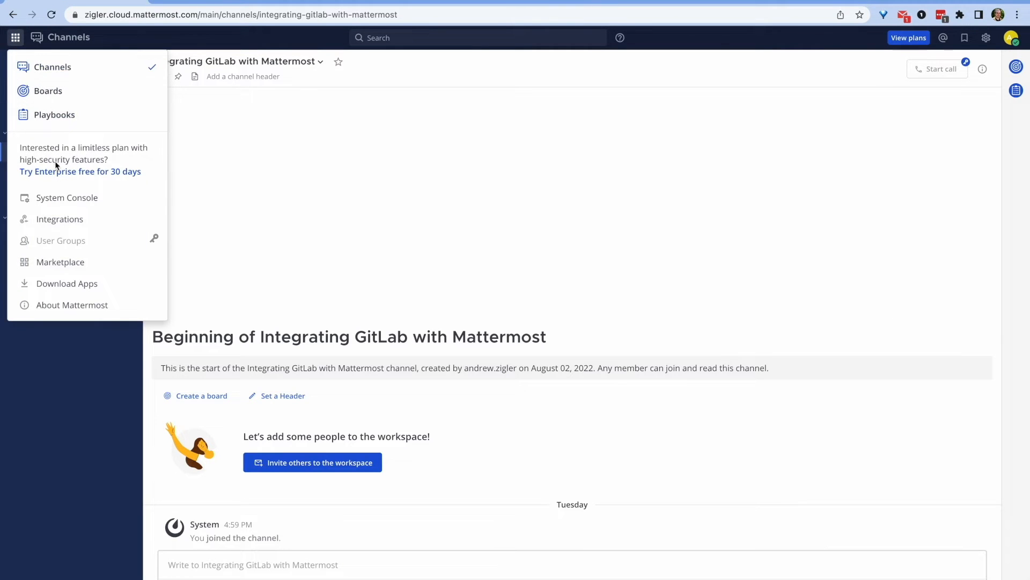
click(66, 198)
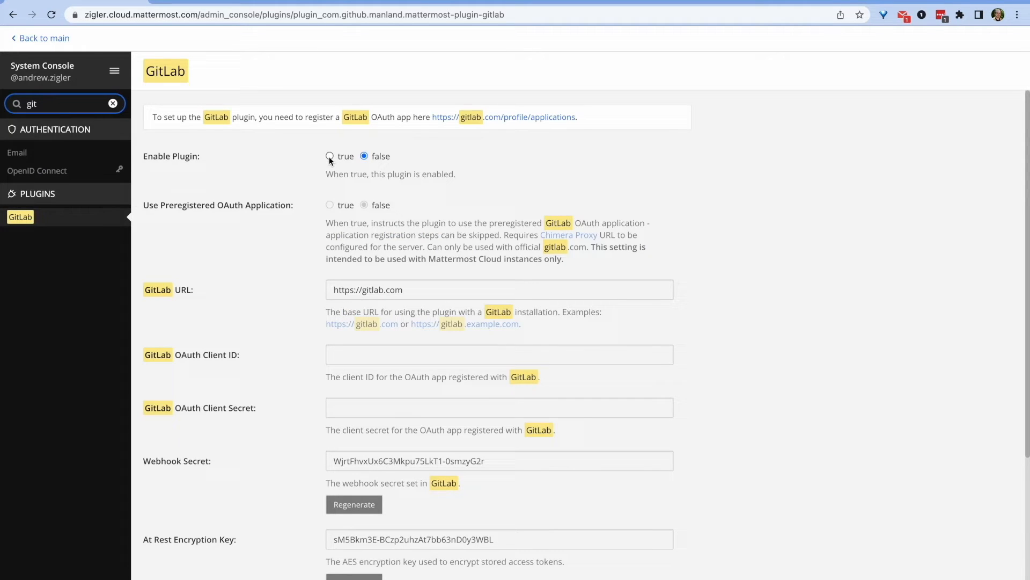
click(329, 156)
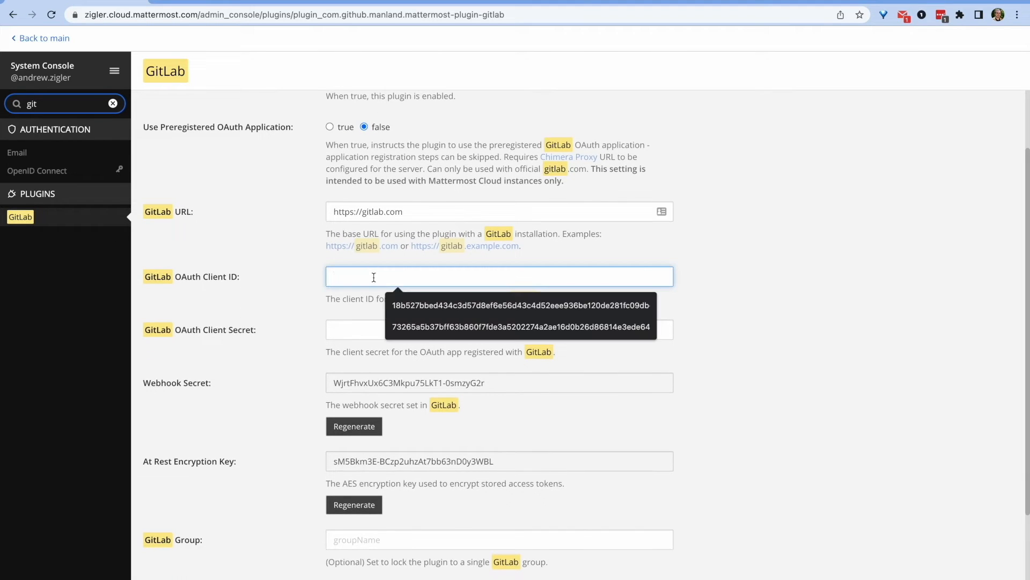
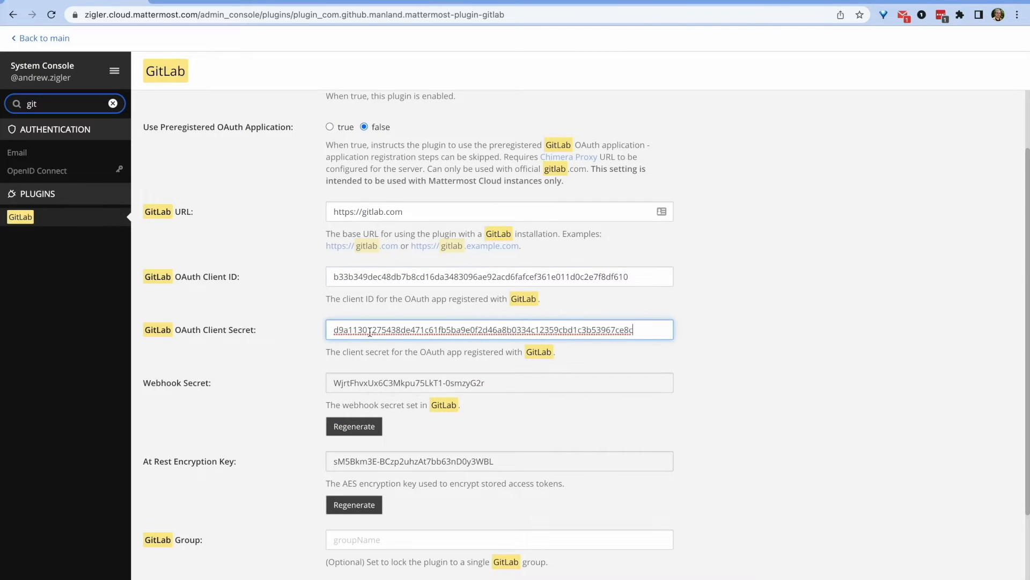
- Fill in the plugin's OAuth Client ID and Client Secret from the GitLab application
scroll(down, 3)
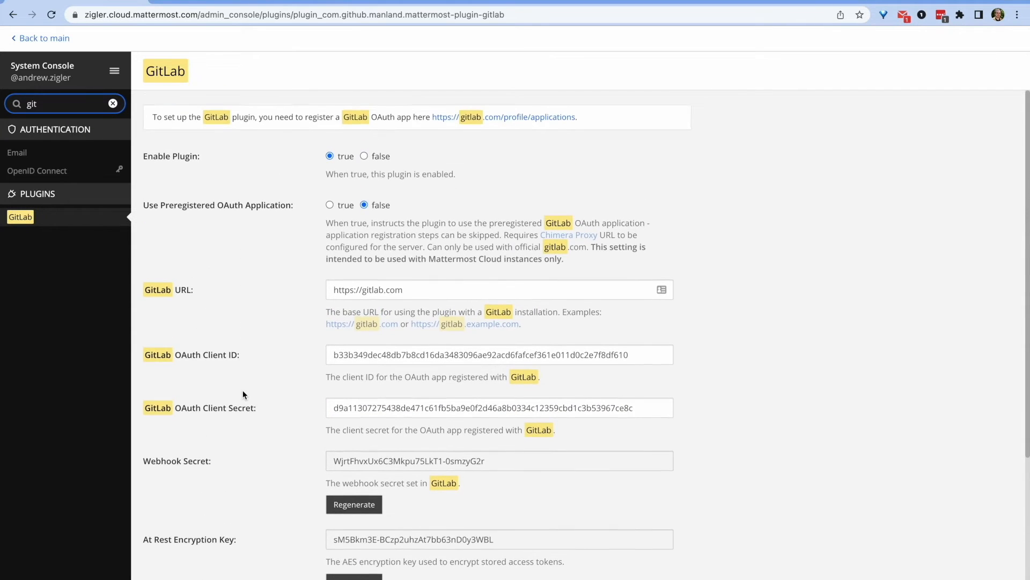
mouse_move(187, 238)
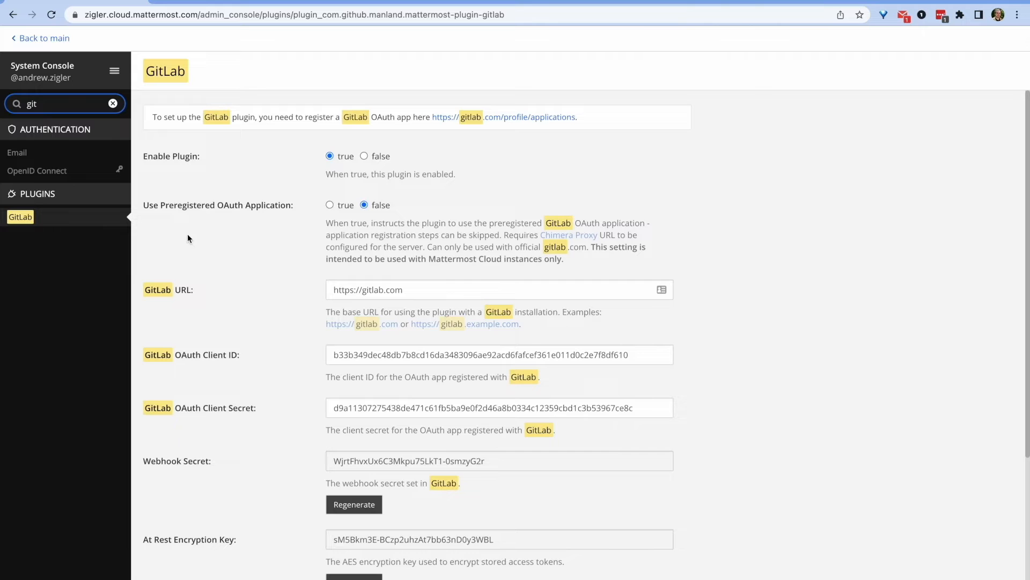
- Send '/gitlab connect' in the channel and follow the bot's link to connect a GitLab account
click(40, 39)
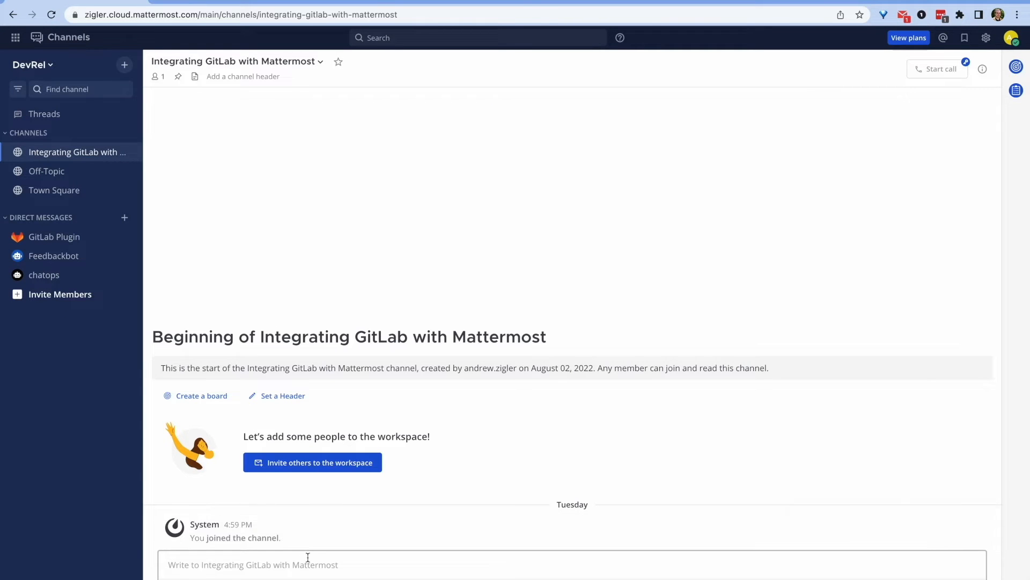
text(/gitlab)
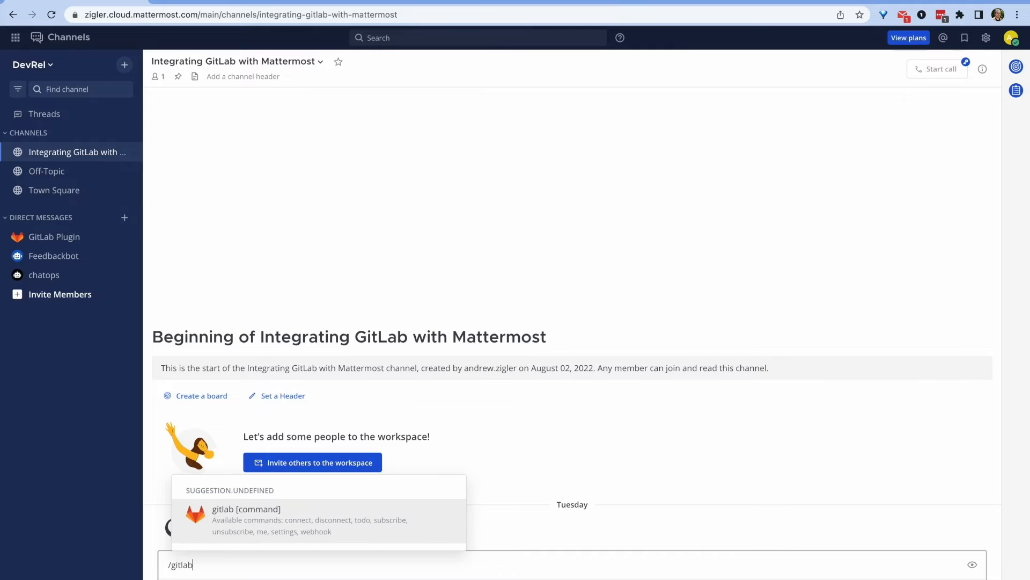
text(connect)
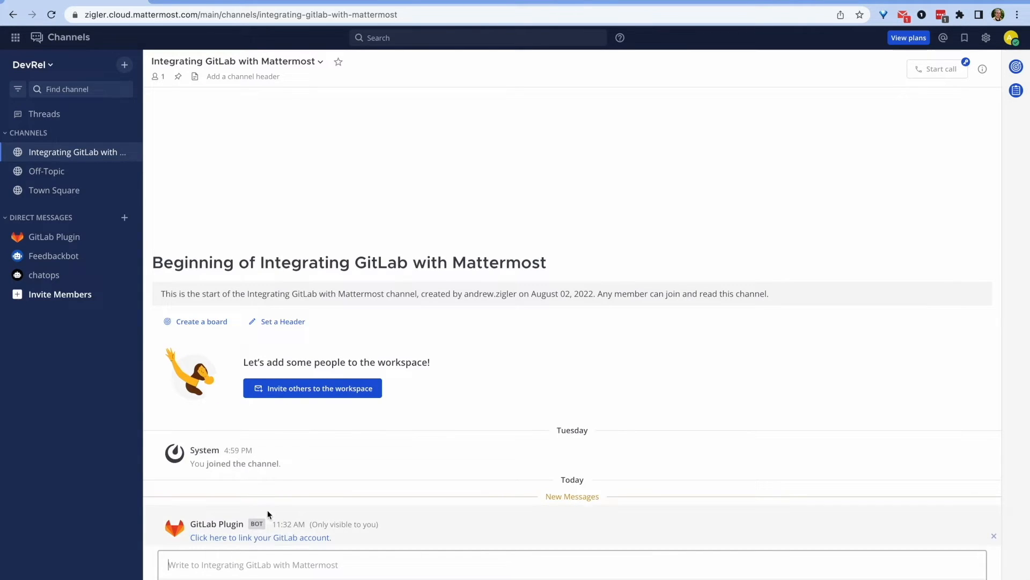
click(260, 537)
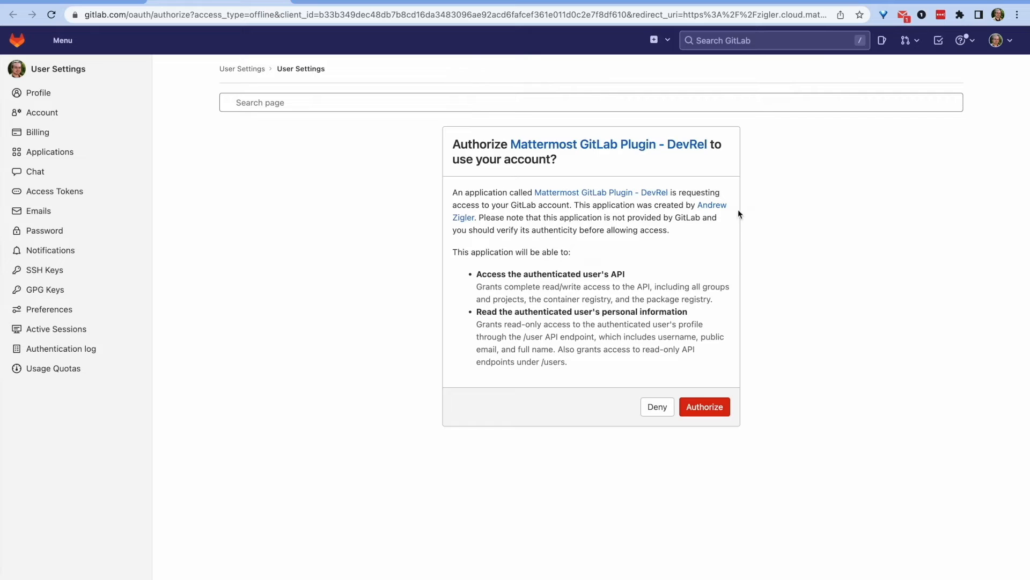
mouse_move(575, 329)
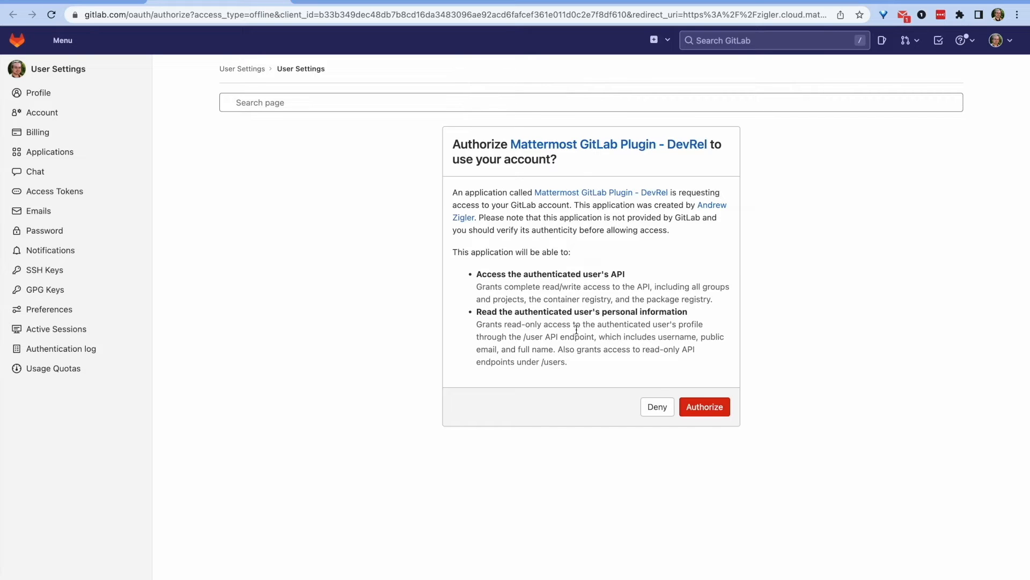
- Authorize Mattermost GitLab Plugin - DevRel to access the GitLab account
click(704, 406)
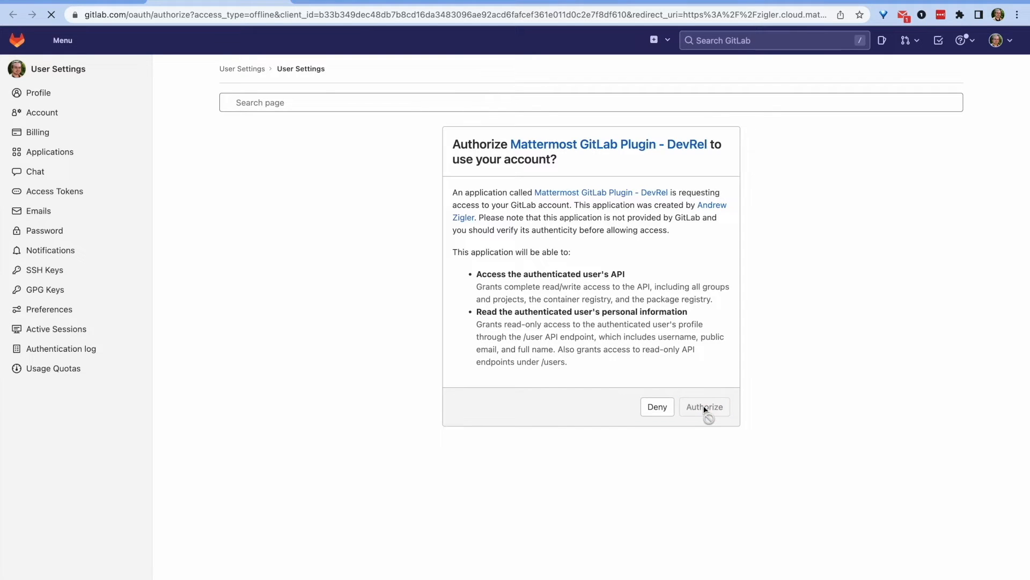
click(704, 407)
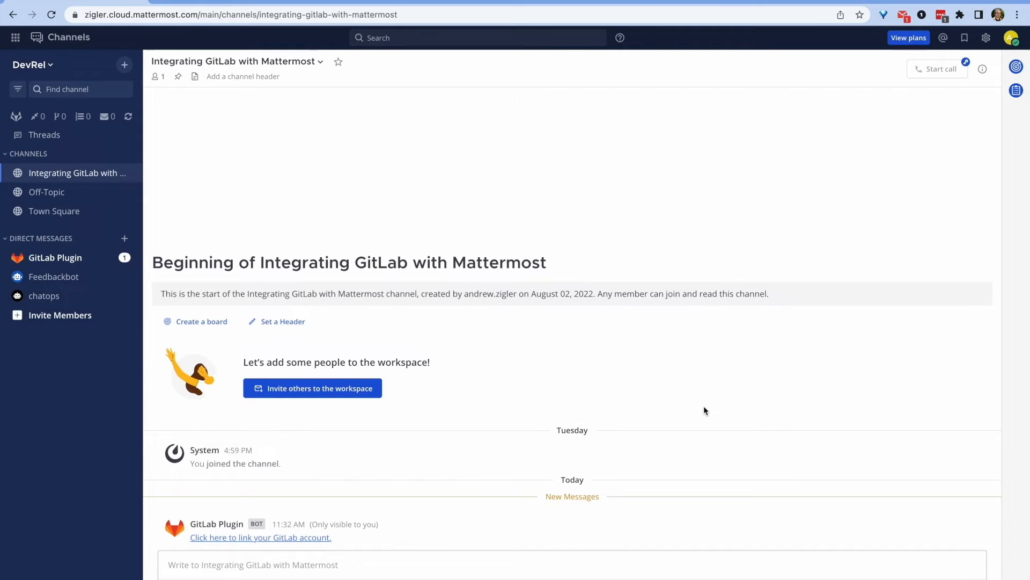
mouse_move(420, 283)
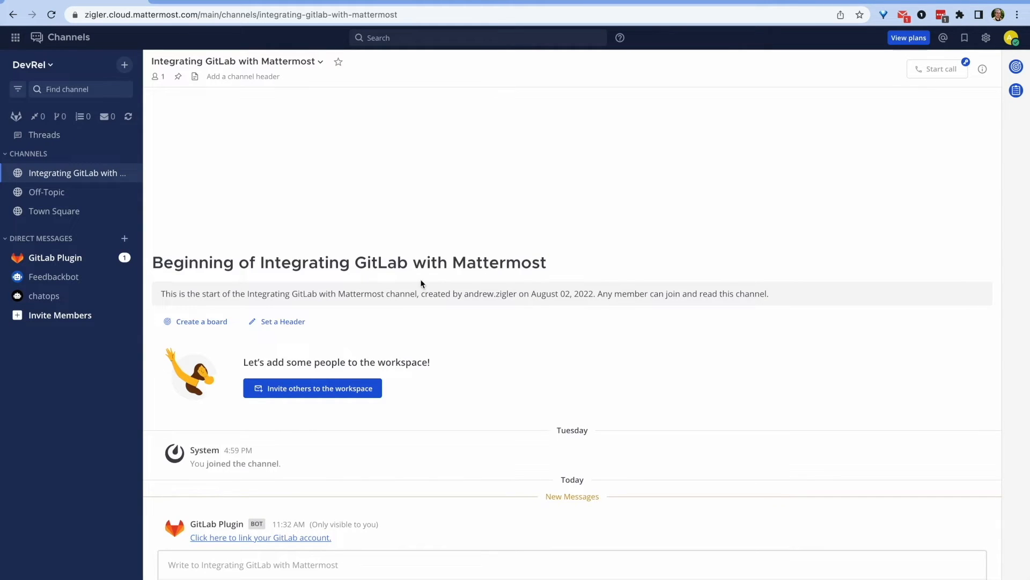
mouse_move(55, 257)
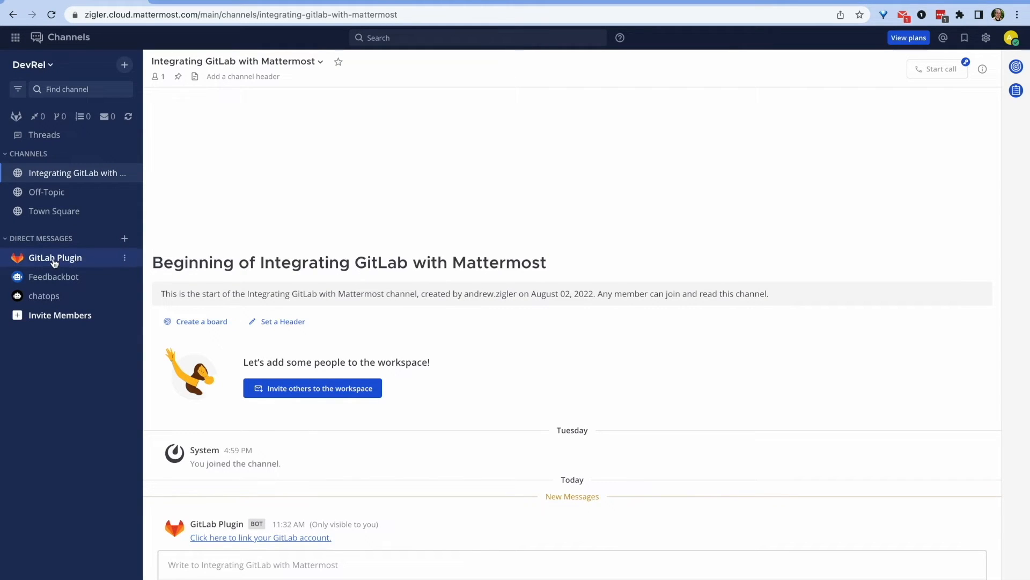
- Read the GitLab Plugin's full welcome DM, return to the channel and begin a /gitlab command
click(54, 257)
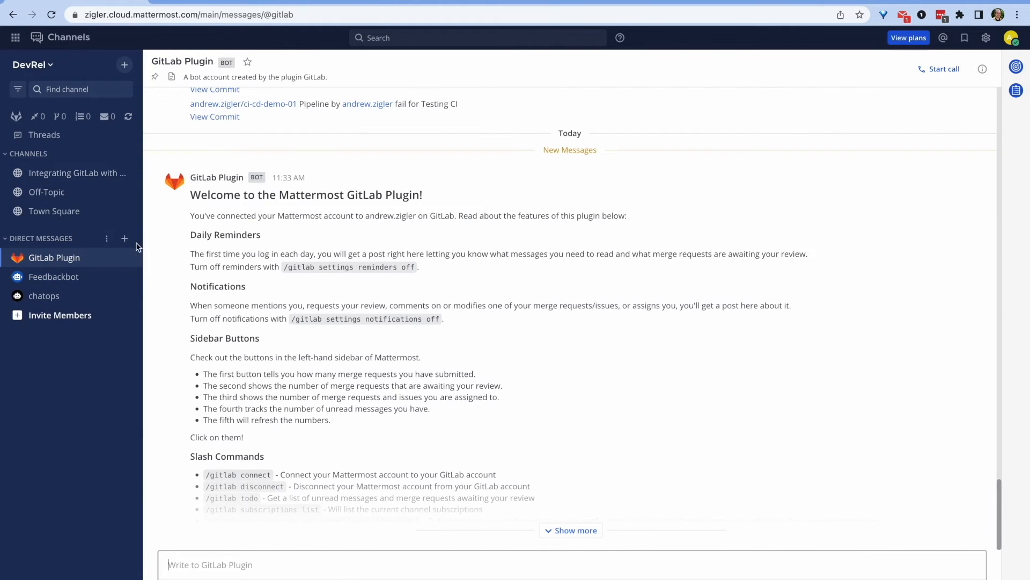
mouse_move(299, 316)
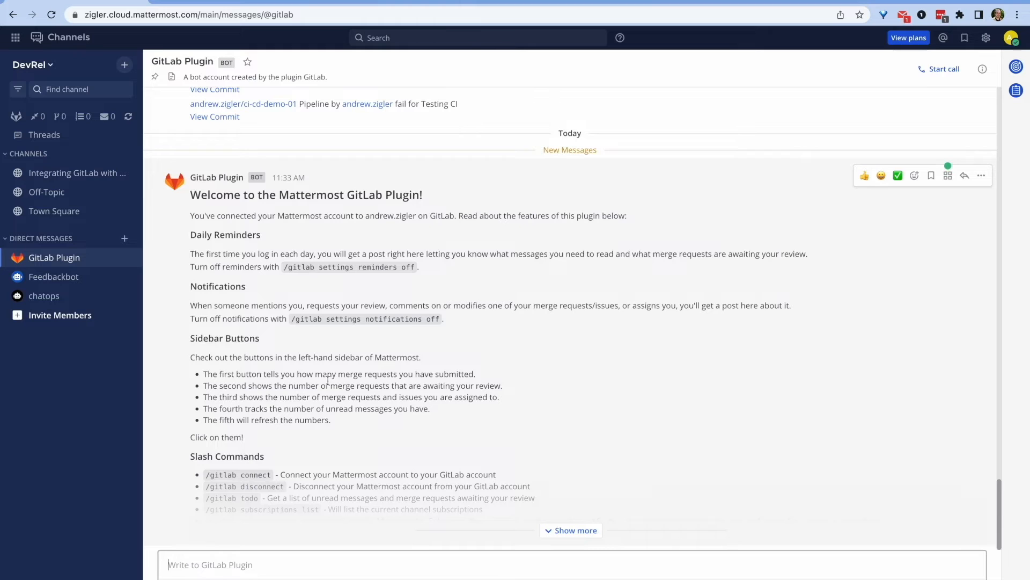
mouse_move(376, 388)
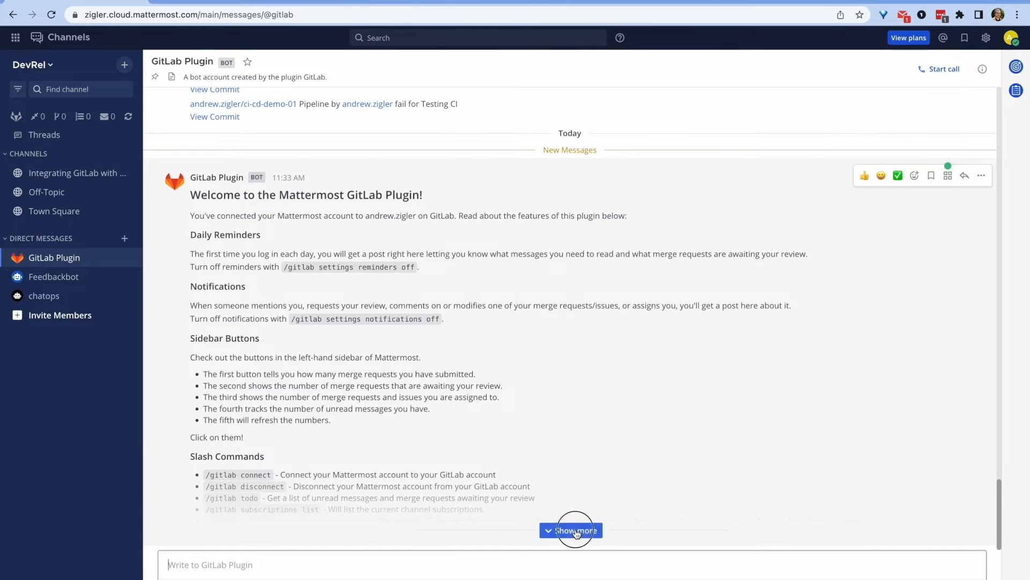
click(575, 529)
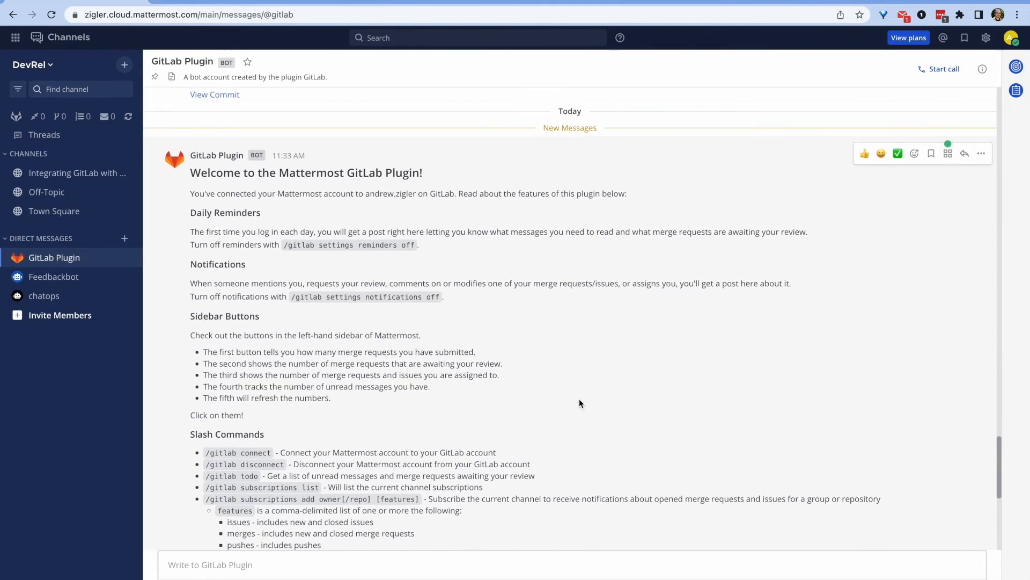
scroll(down, 3)
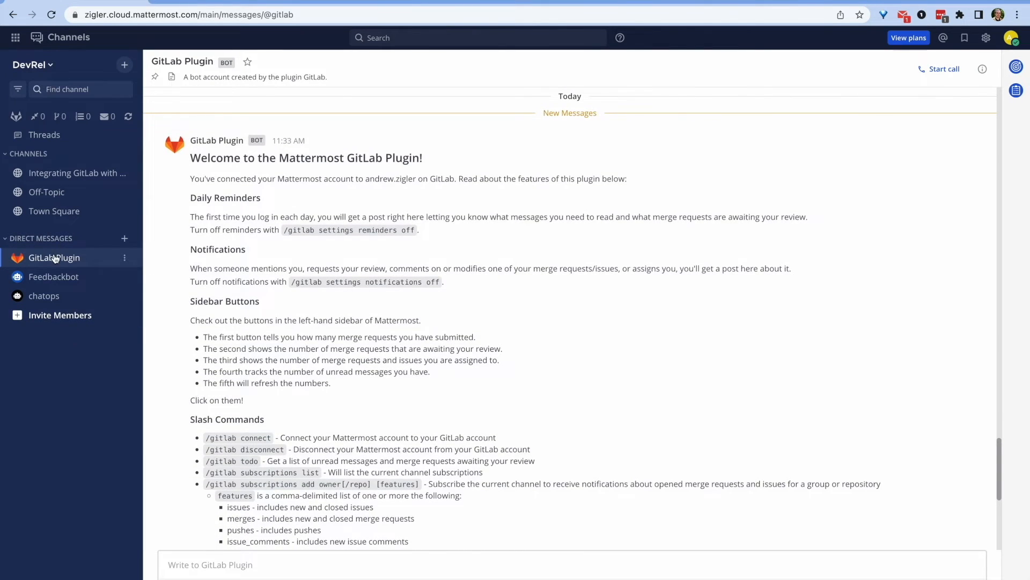
click(77, 173)
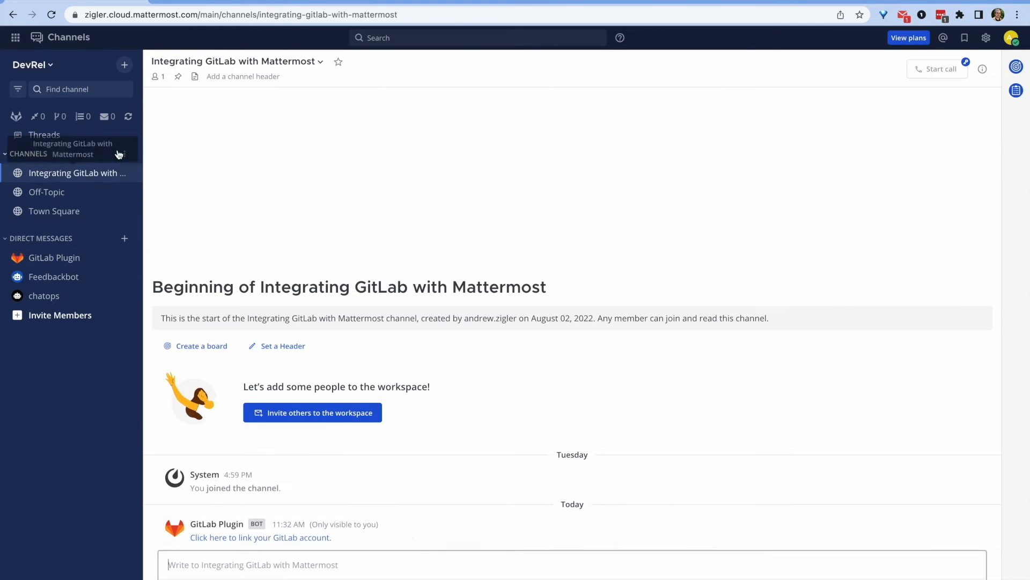
text(/gitlab)
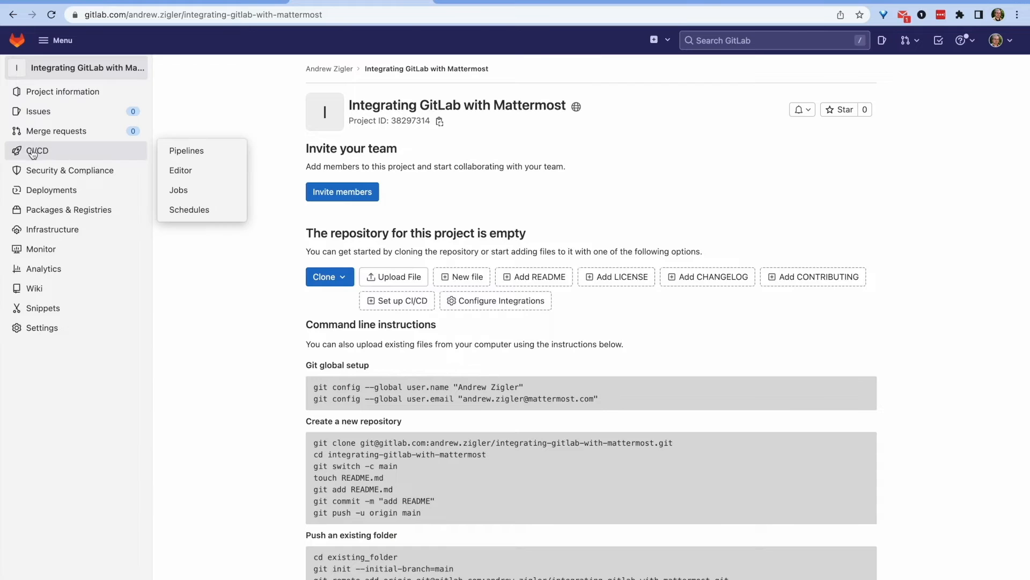
- Start from the Hello world Getting-Started template and commit 'Update .gitlab-ci.yml file' to main
click(186, 151)
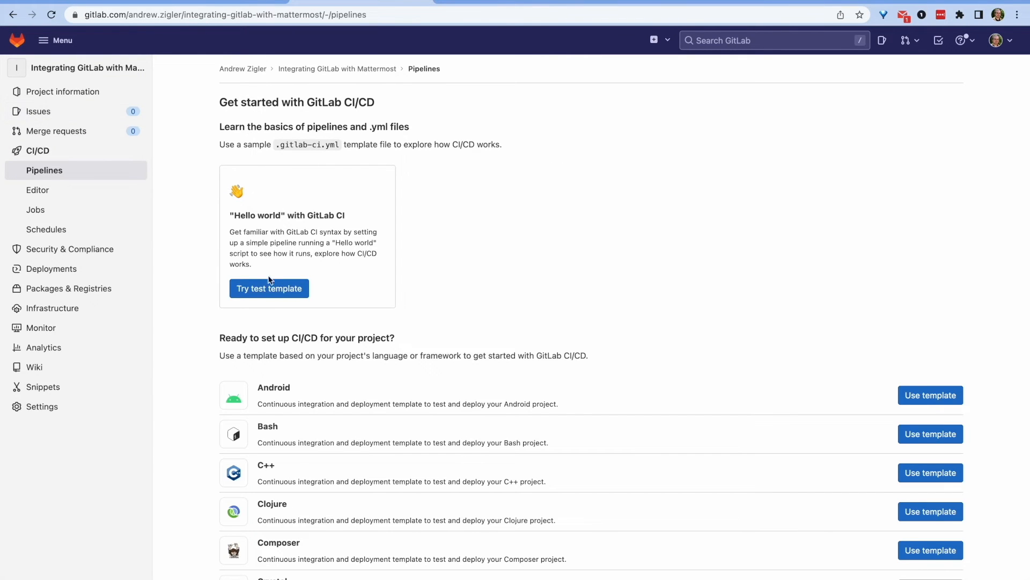
click(268, 288)
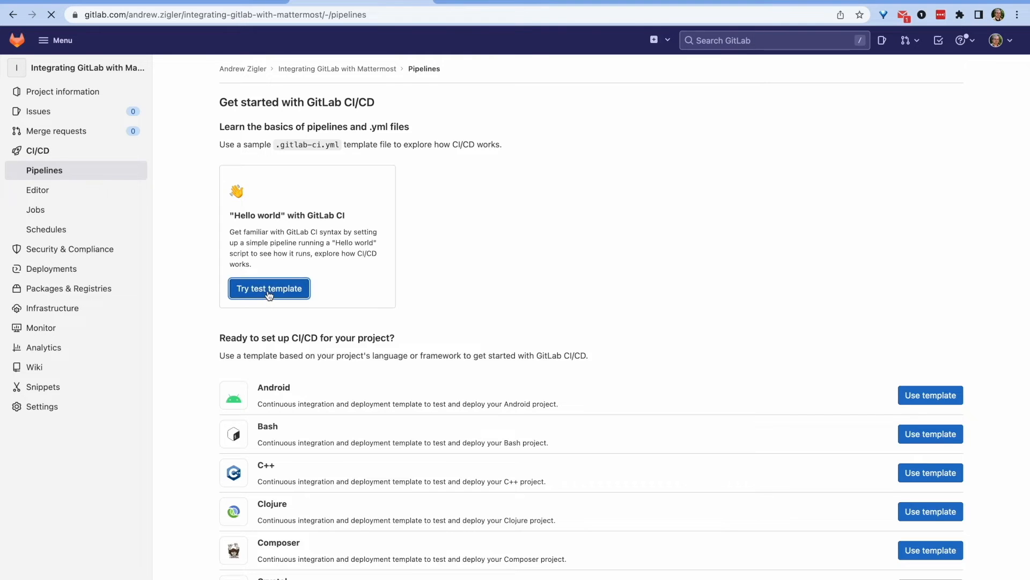
click(268, 288)
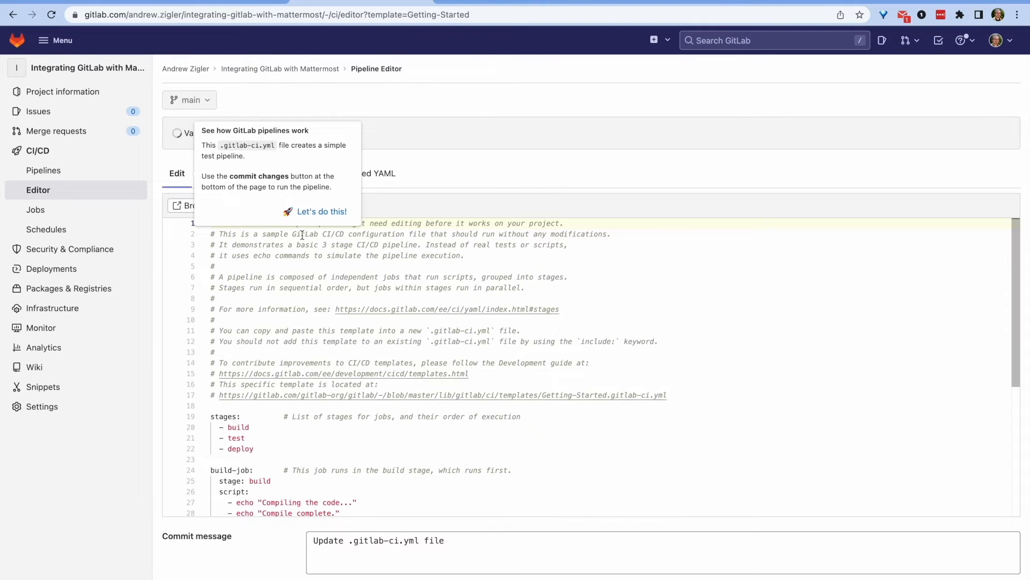
mouse_move(404, 174)
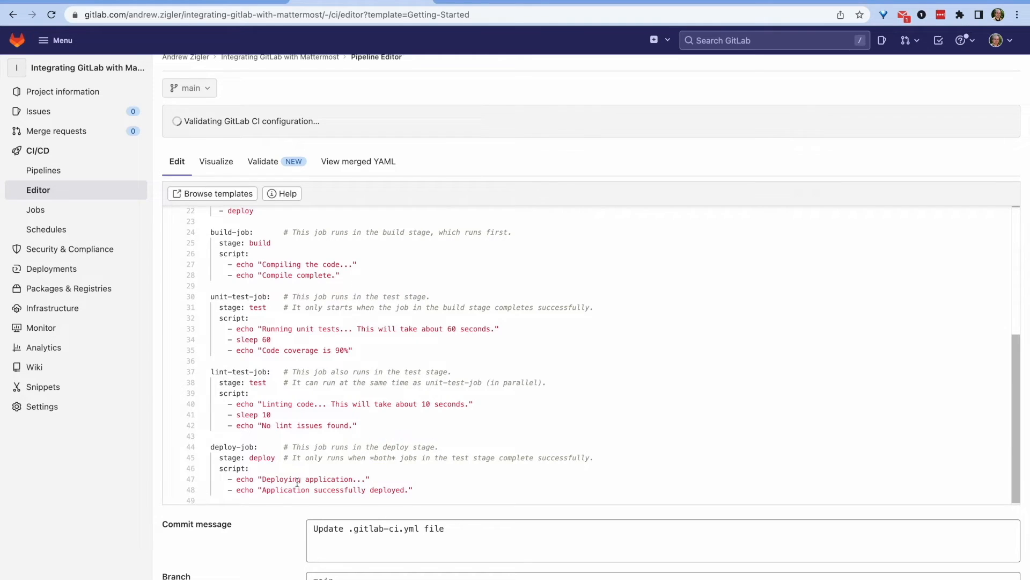
scroll(down, 3)
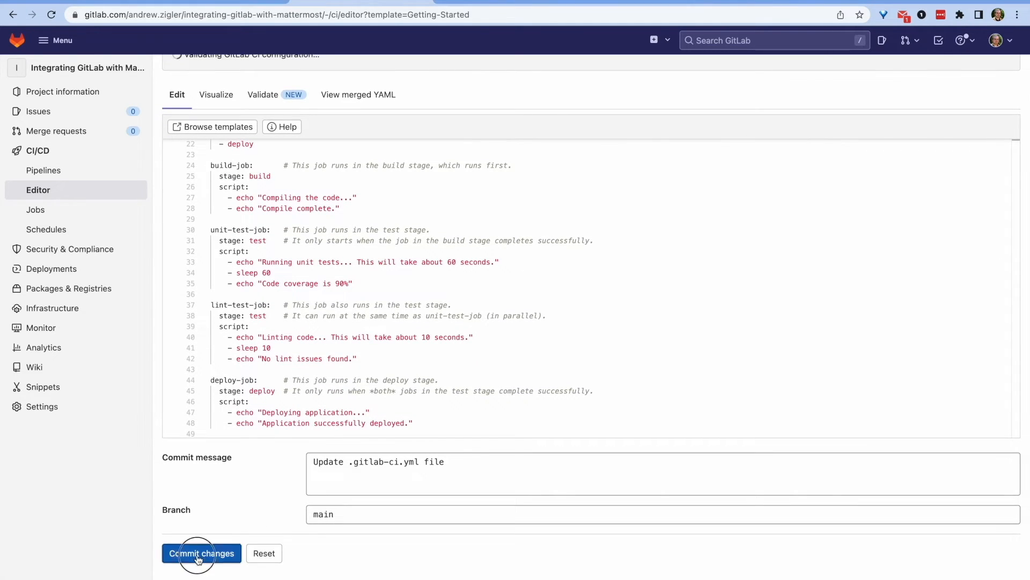
click(200, 553)
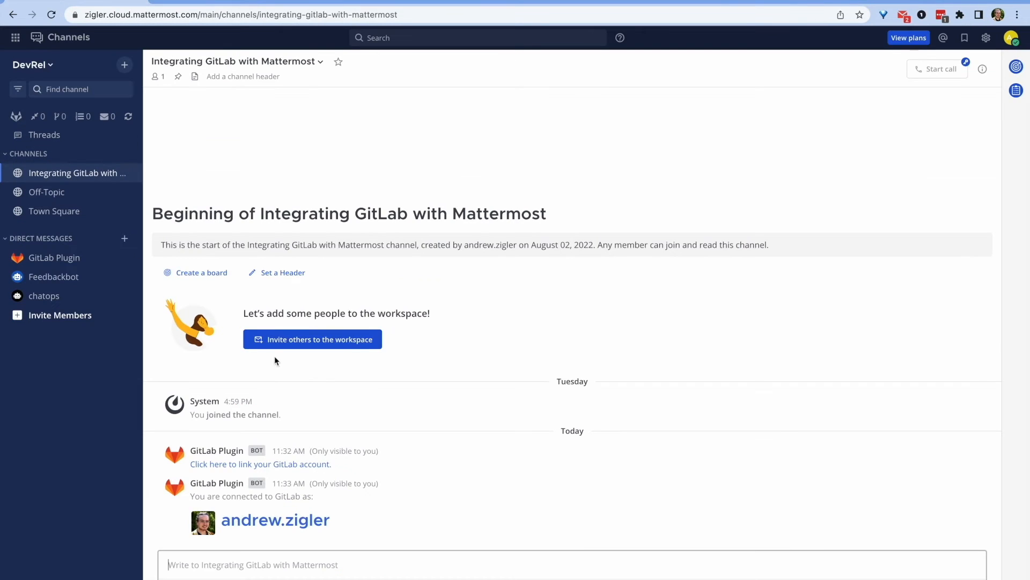
- Send /gitlab subscriptions add for integrating-gitlab-with-mattermost with merges,issues,tag,pipeline
text(/gitlab subscriptions add andrew.zigler/integrating-gitlab-with-mattermost)
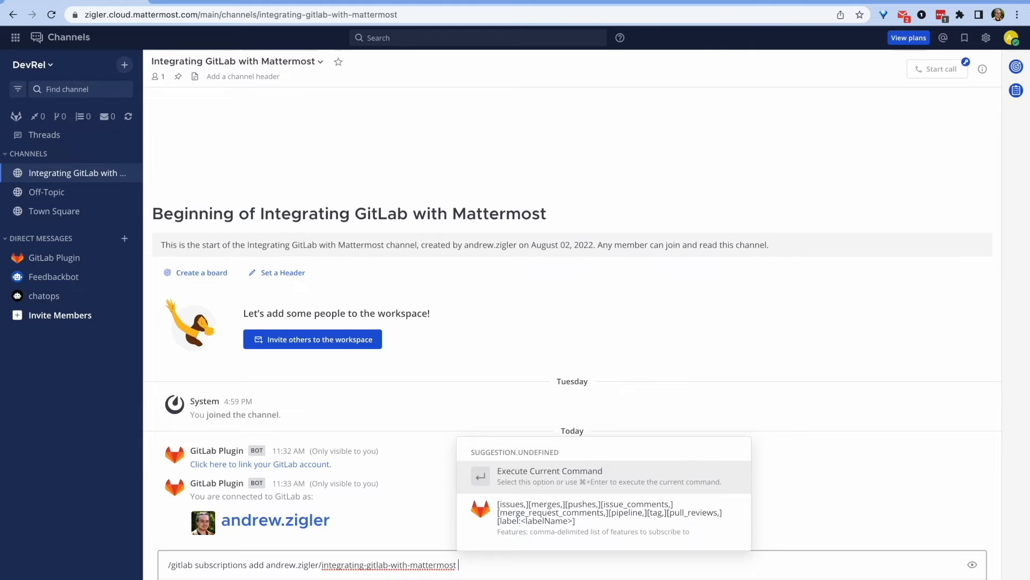
text(merges,issues)
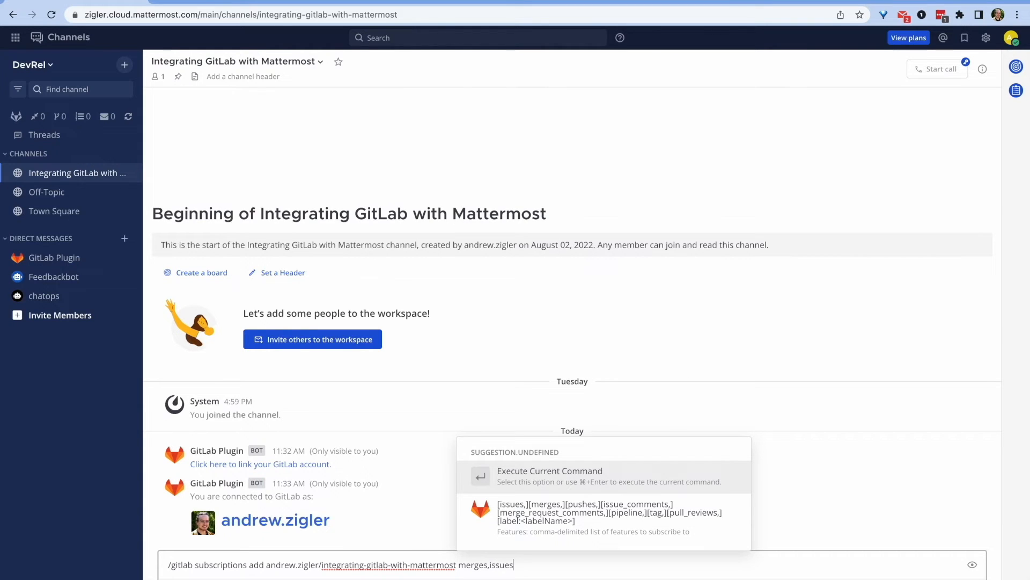
text(,tag,pie)
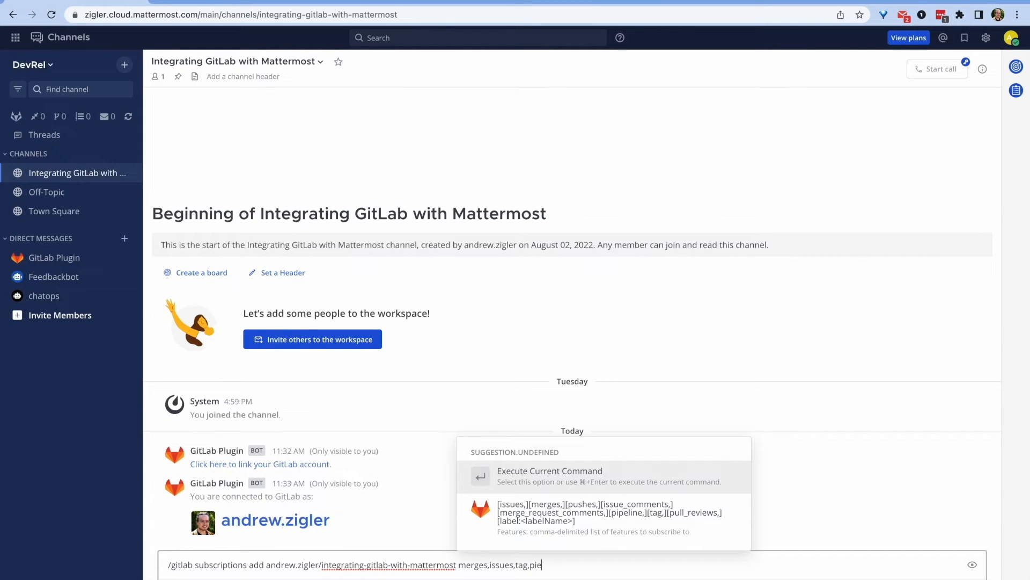
key(Enter)
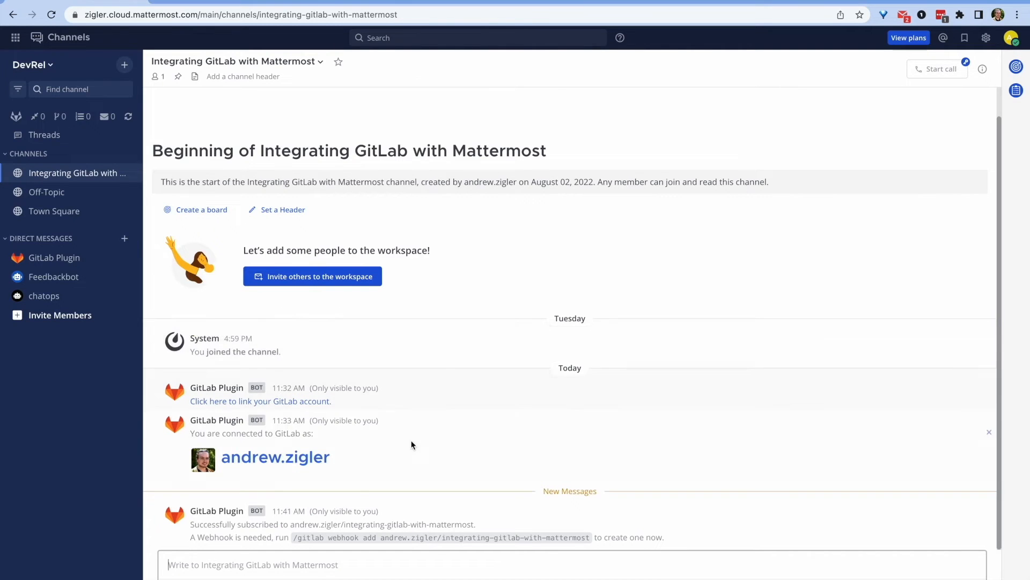
- Send the suggested /gitlab webhook add andrew.zigler/integrating-gitlab-with-mattermost command
drag(190, 537, 618, 536)
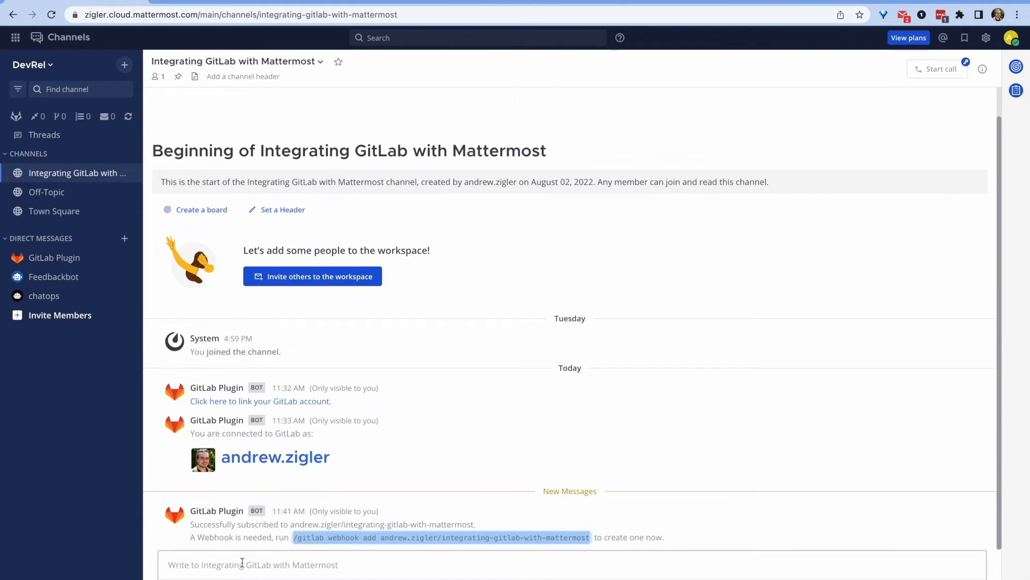
text(/gitlab webhook add andrew.zigler/integrating-gitlab-with-mattermost)
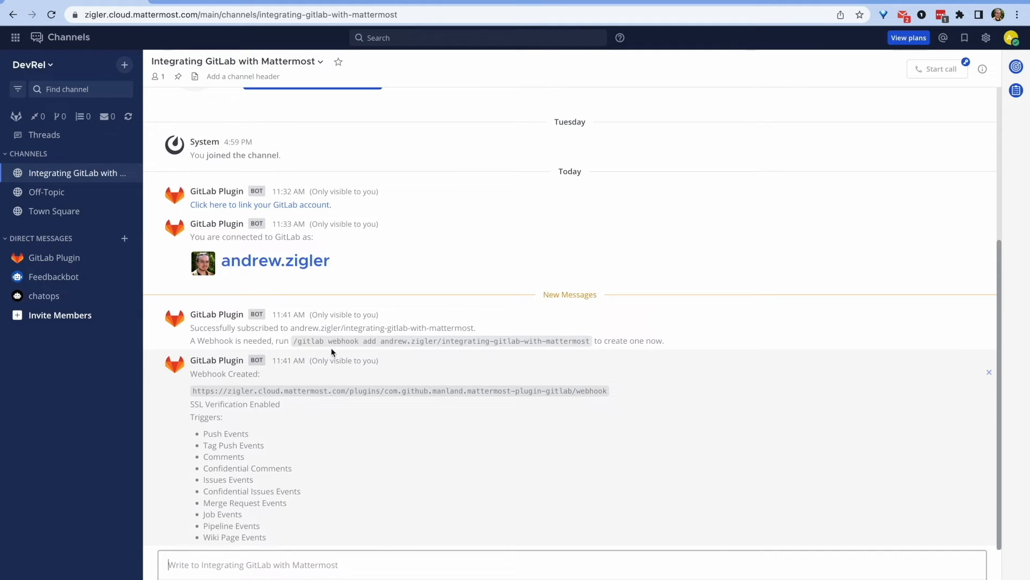
mouse_move(297, 440)
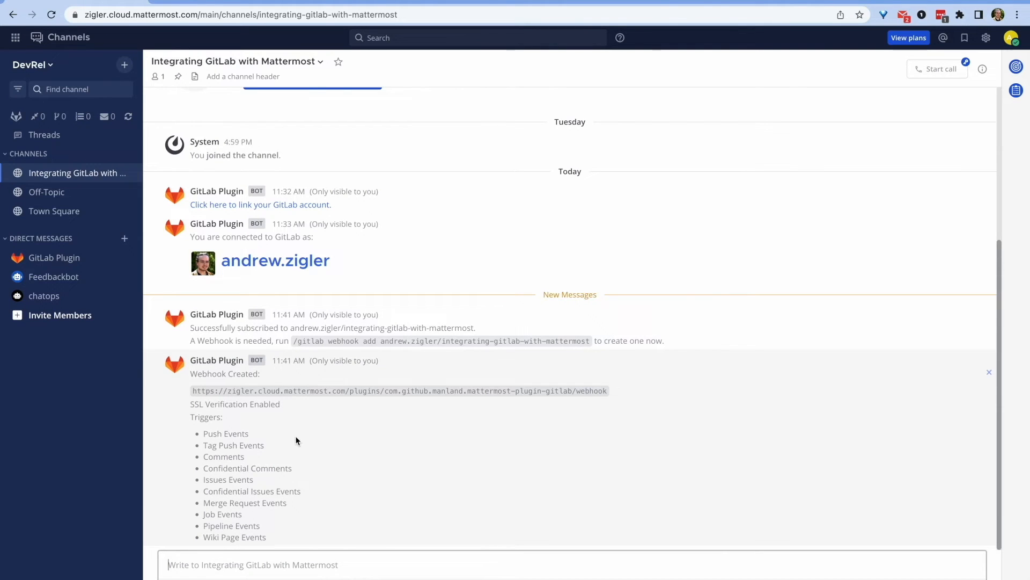
mouse_move(226, 30)
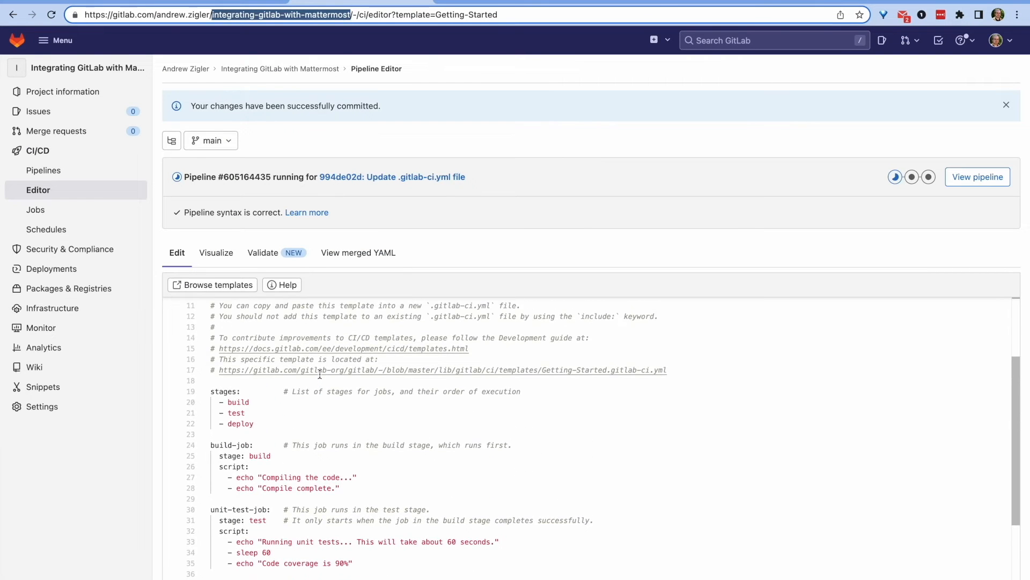
- Add '- echo "Testing pipeline..."' under build-job's script and commit the change
scroll(down, 3)
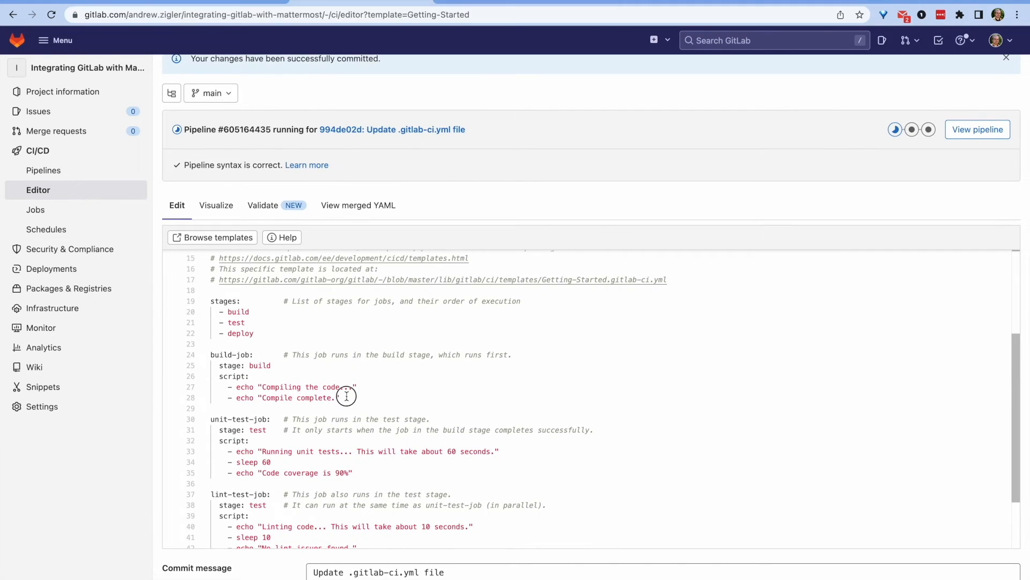
text(echo "Testing)
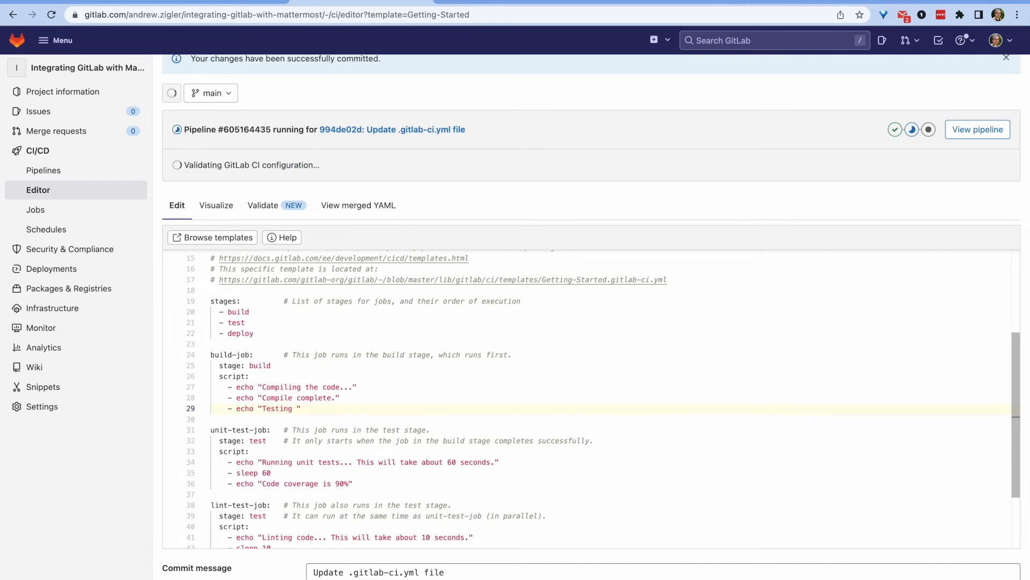
text(pipeline...)
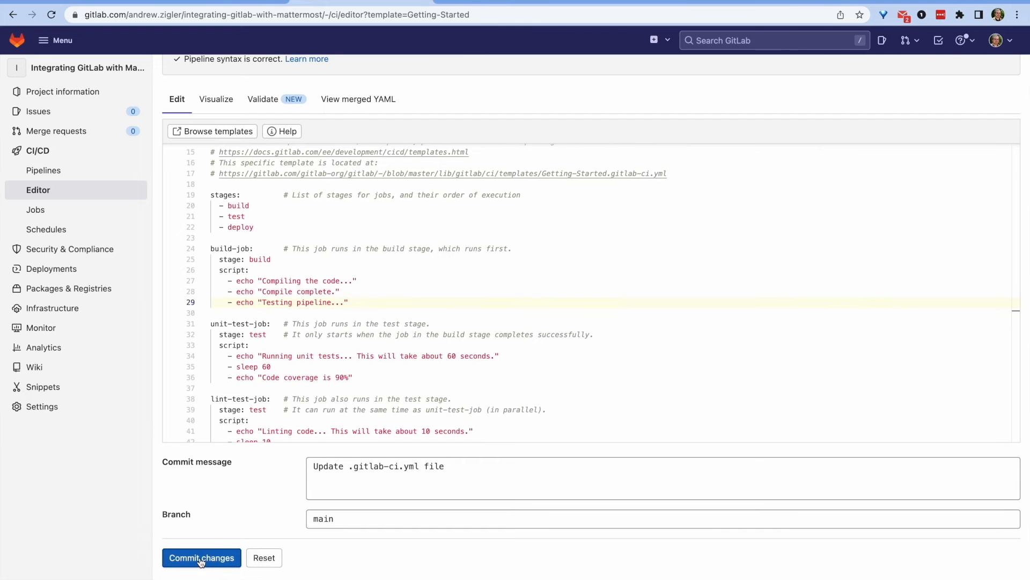
click(201, 557)
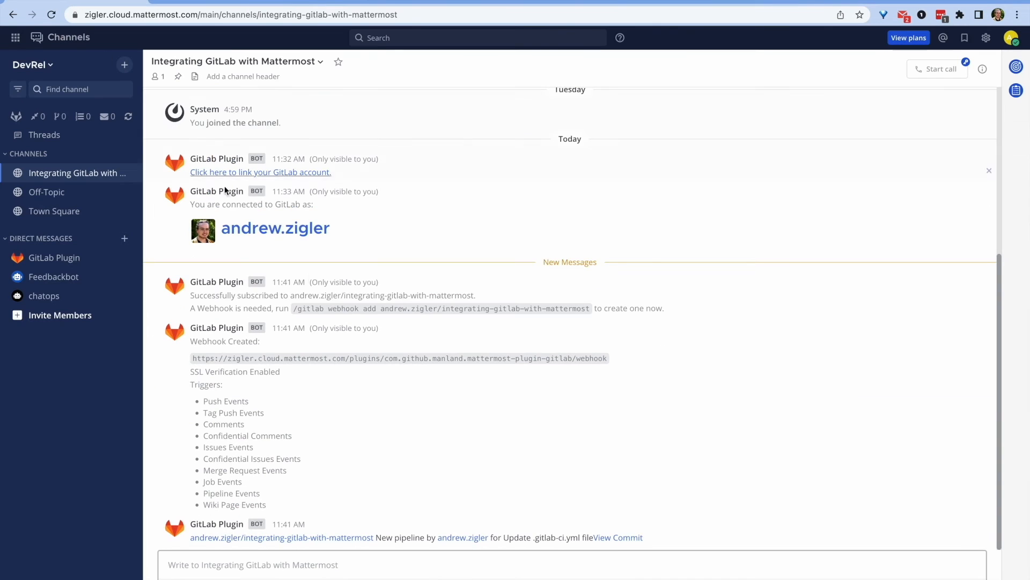
mouse_move(610, 541)
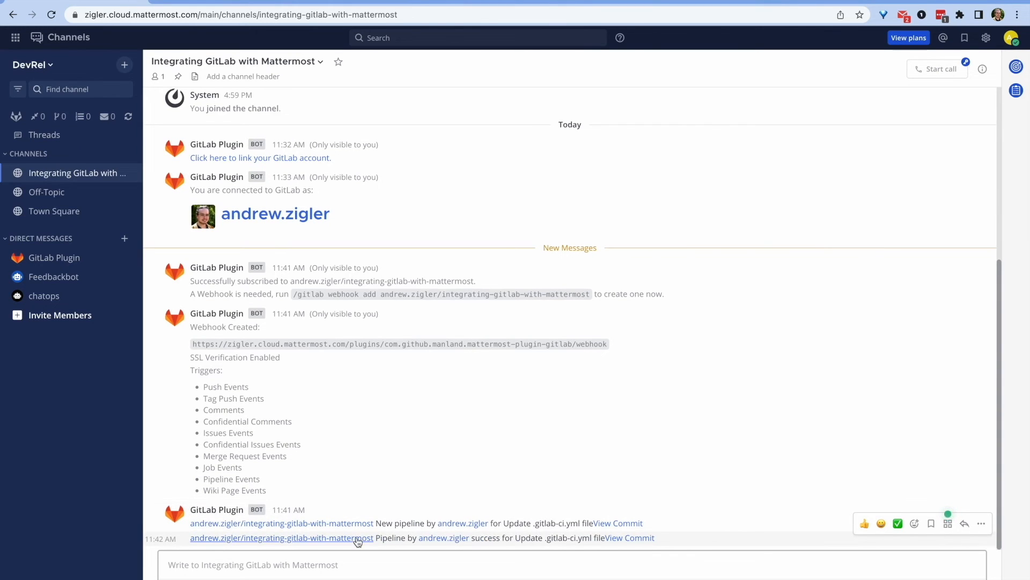
mouse_move(597, 535)
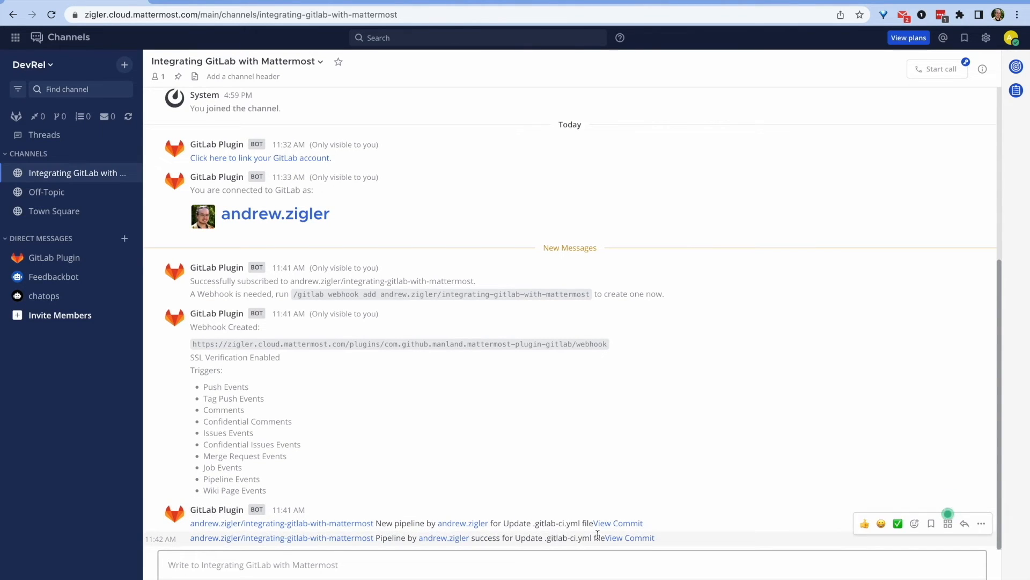
mouse_move(306, 483)
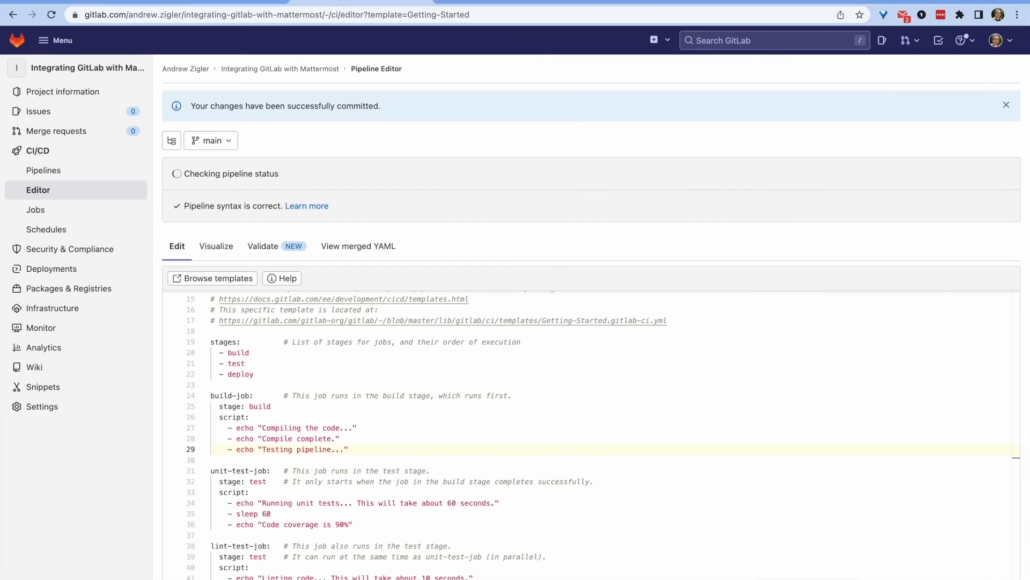
- From CI/CD Pipelines, view commit b52ebe1f's one-line "Testing pipeline..." diff
click(43, 171)
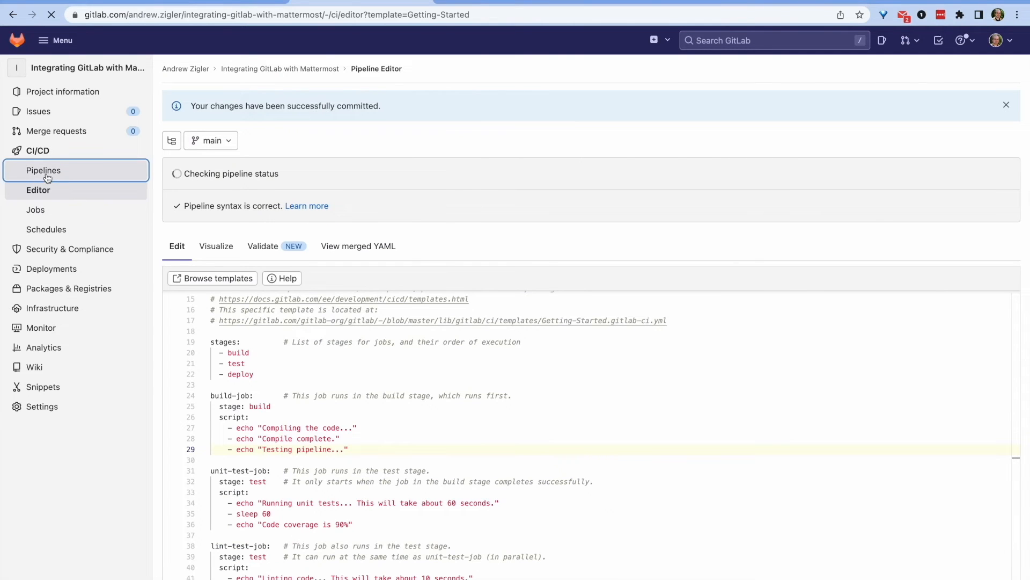
click(43, 171)
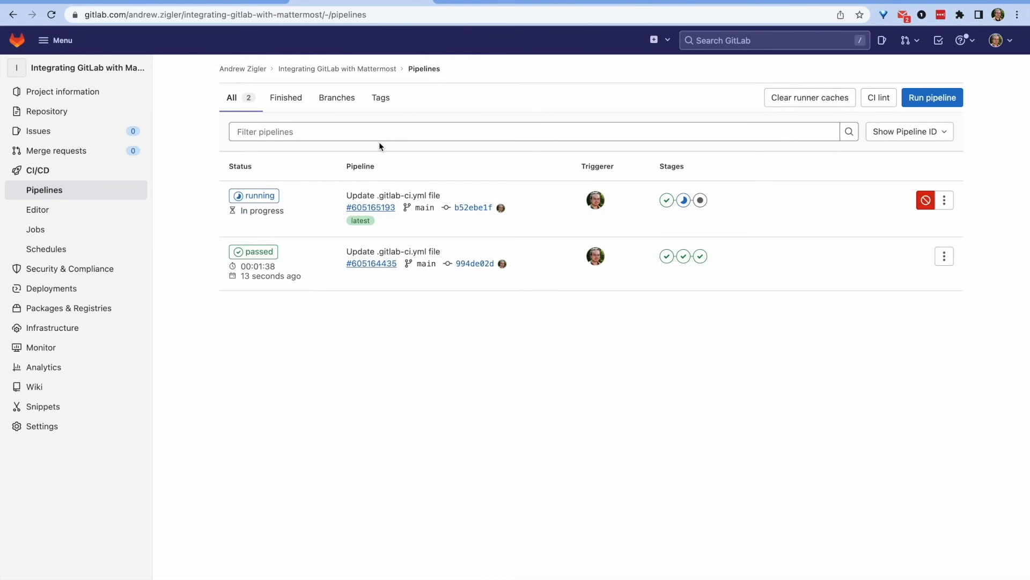
click(393, 196)
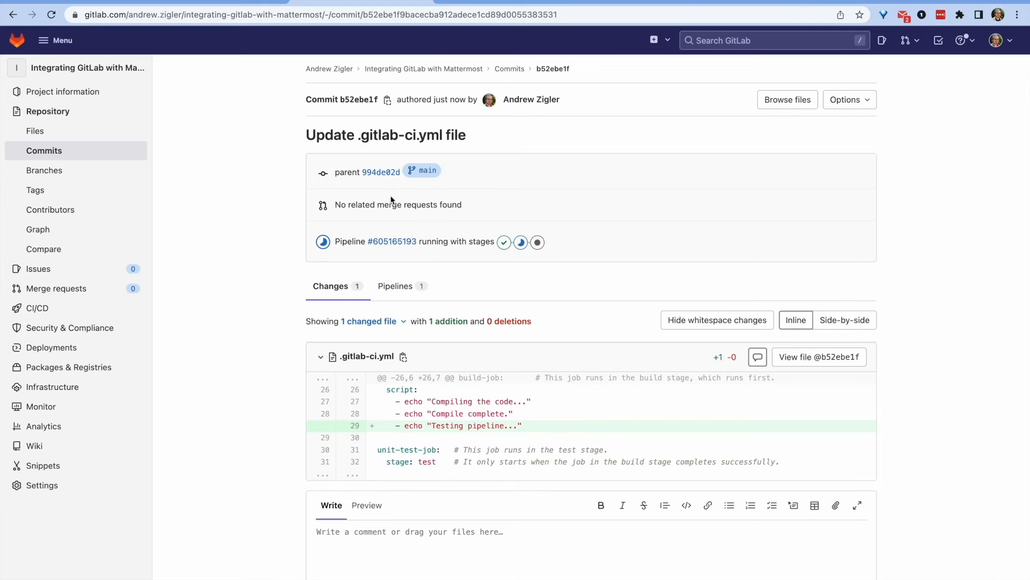
mouse_move(408, 336)
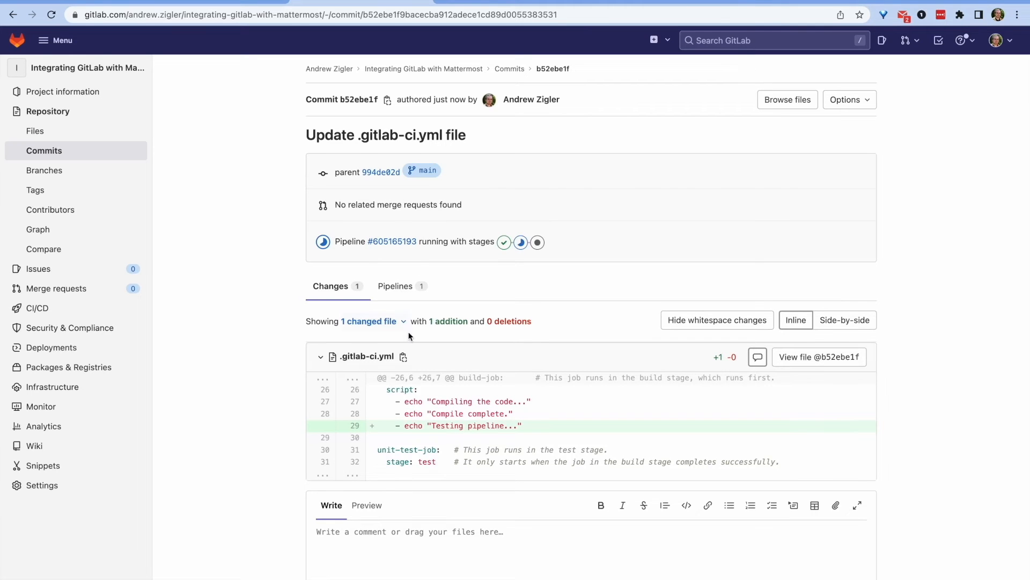
scroll(down, 3)
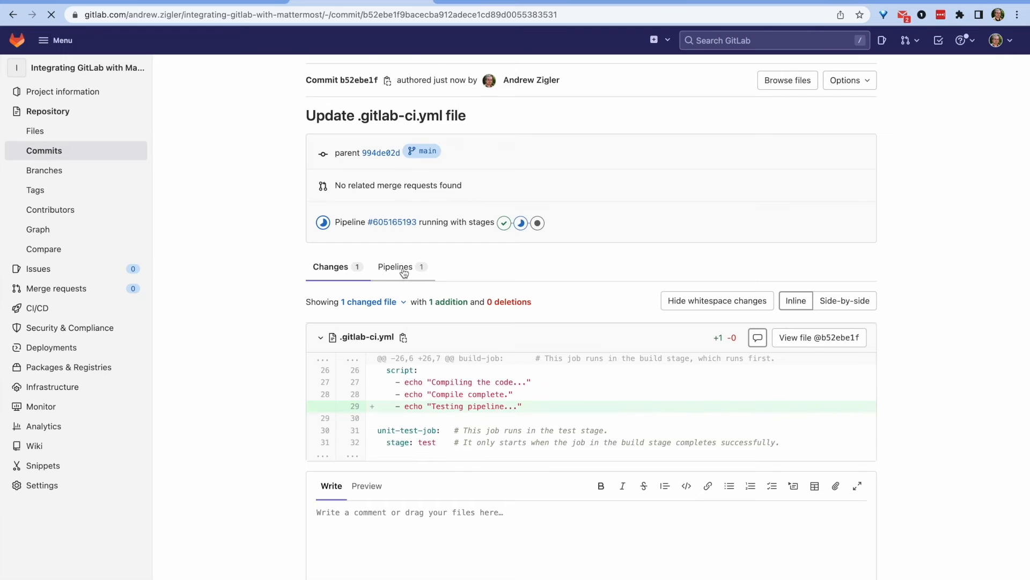
- View the commit's running pipeline and inspect its test stage jobs, including lint-test-job
click(395, 267)
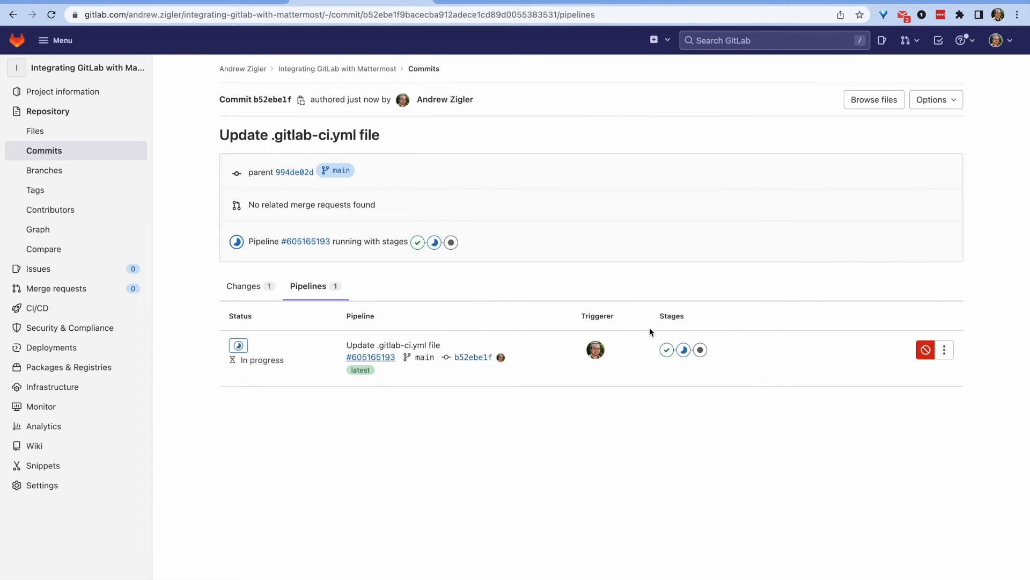
mouse_move(684, 350)
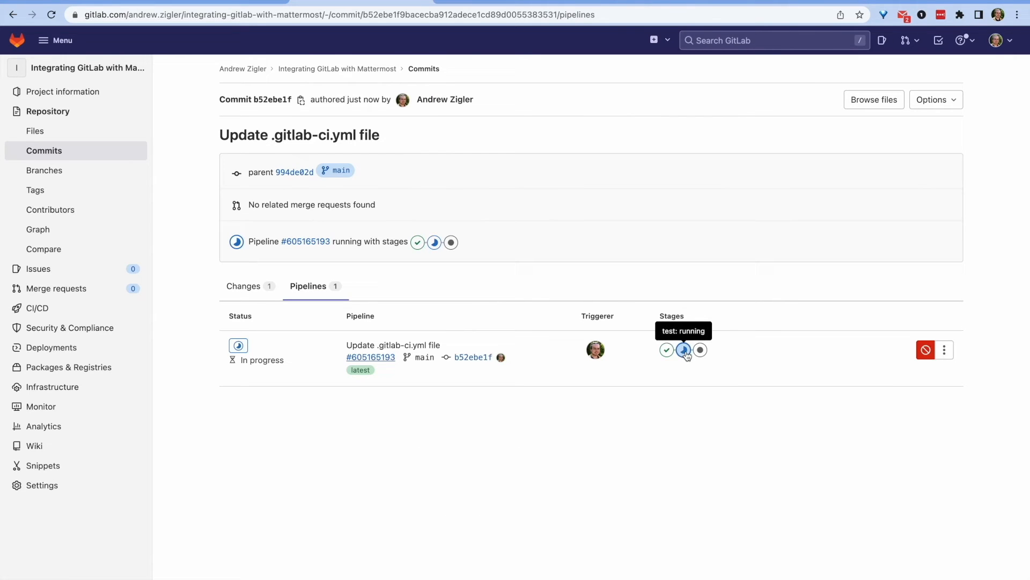
click(684, 348)
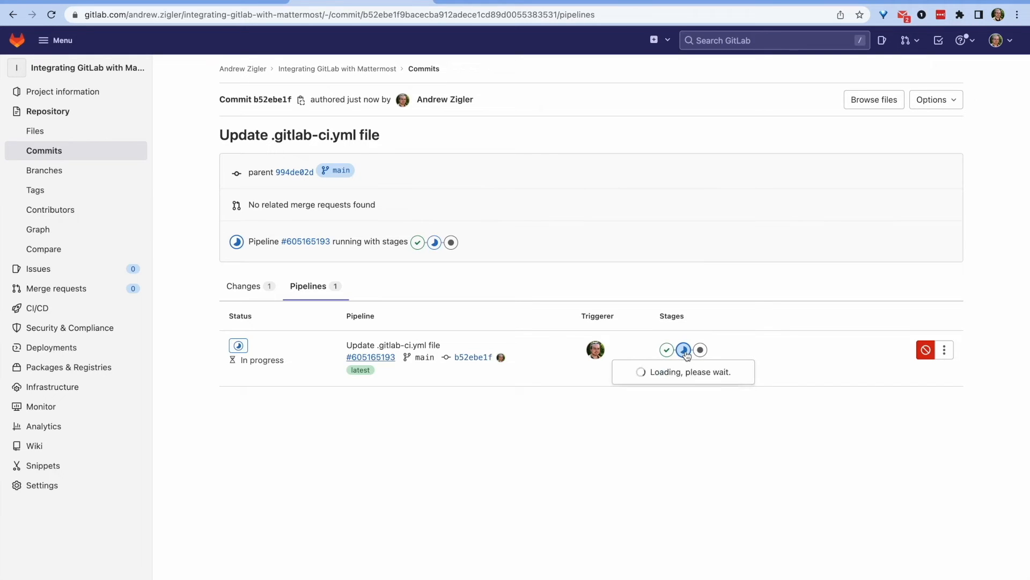
click(684, 349)
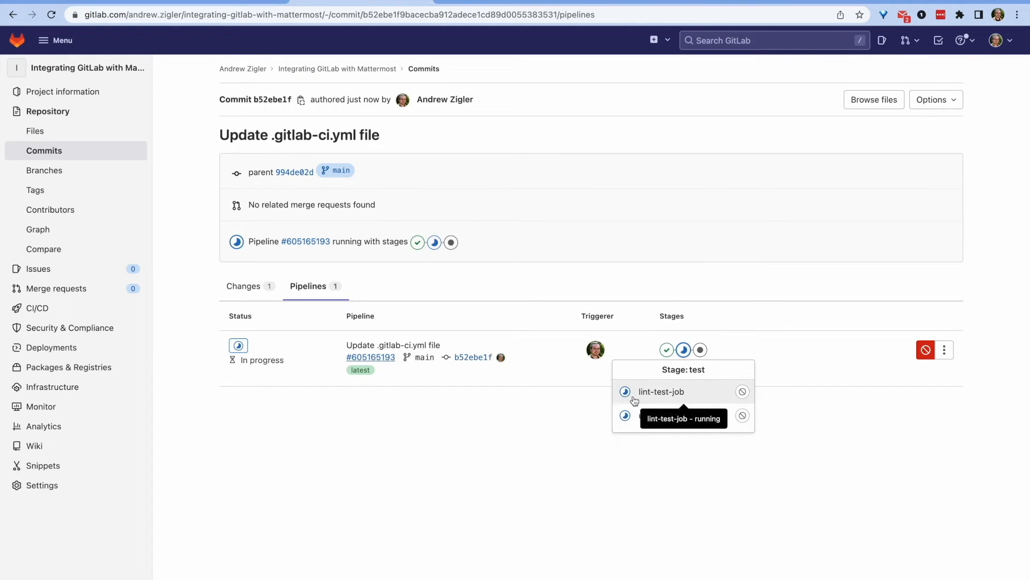
mouse_move(641, 404)
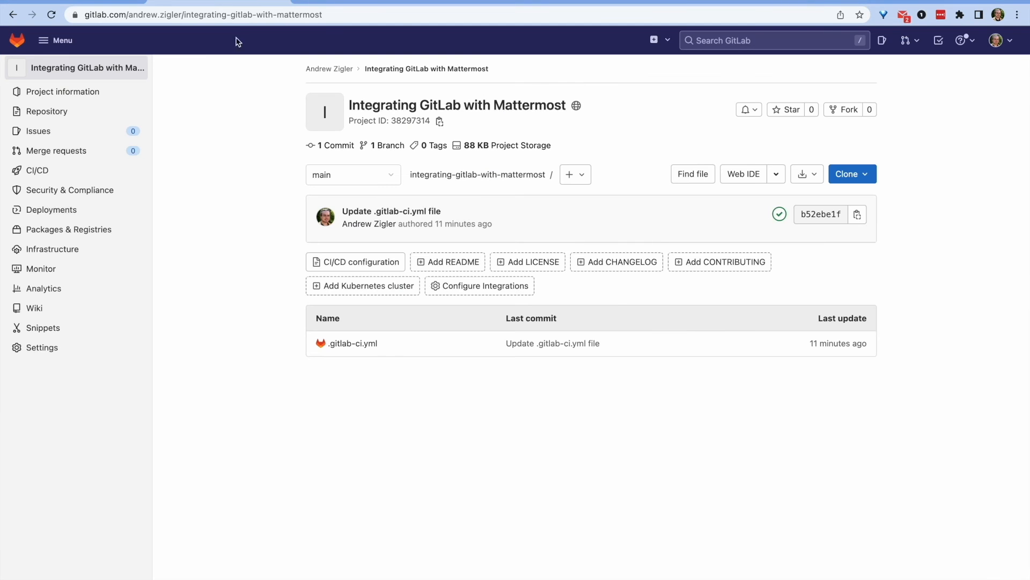
mouse_move(38, 131)
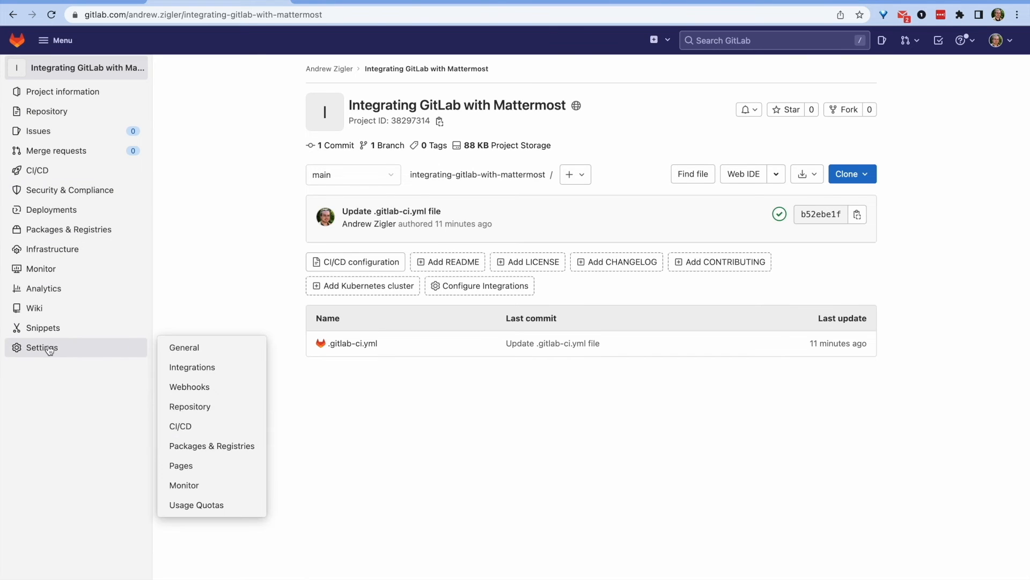
mouse_move(192, 367)
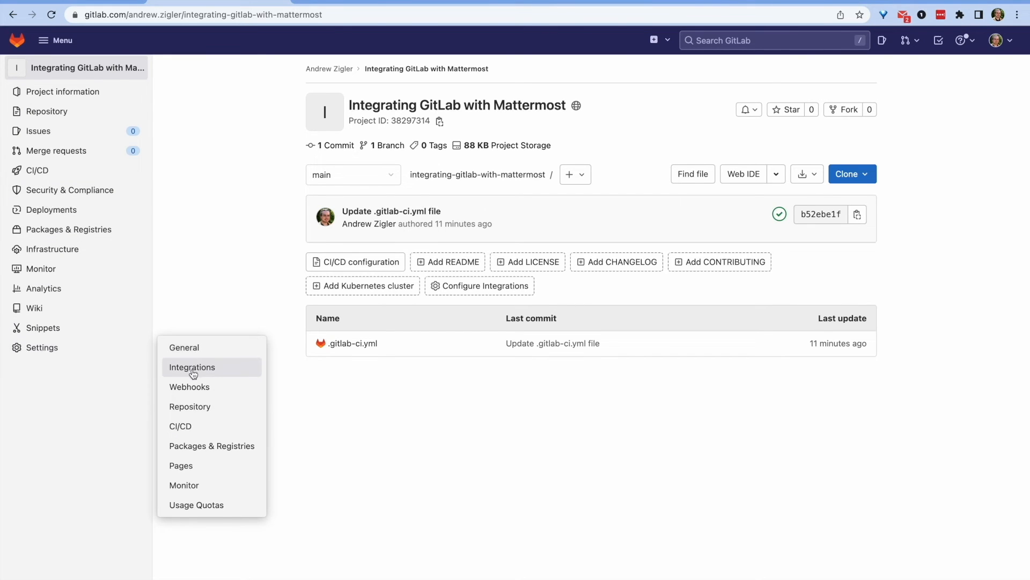
- In Settings > Integrations, find Mattermost slash commands and copy its Display name
click(192, 367)
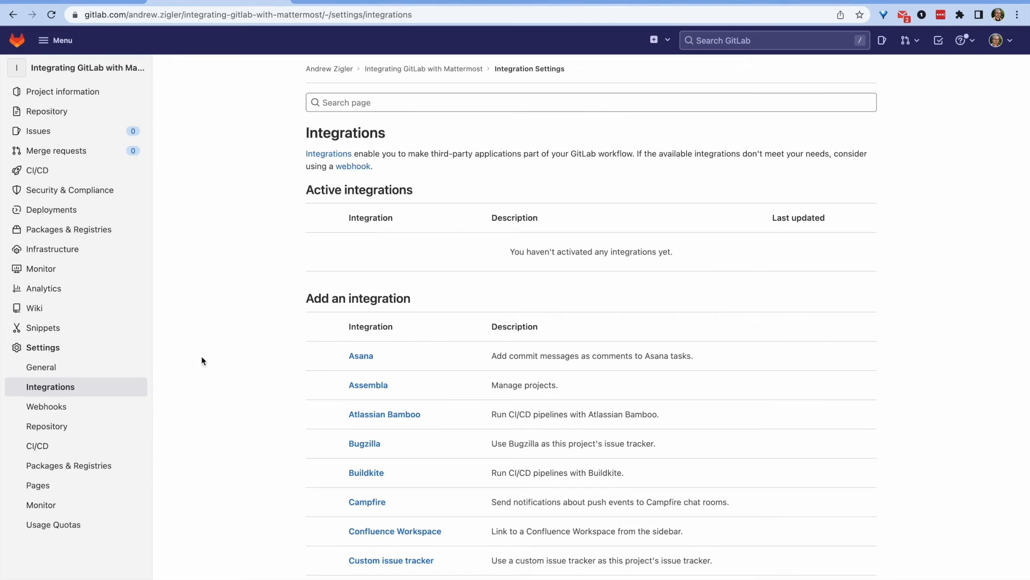
scroll(down, 3)
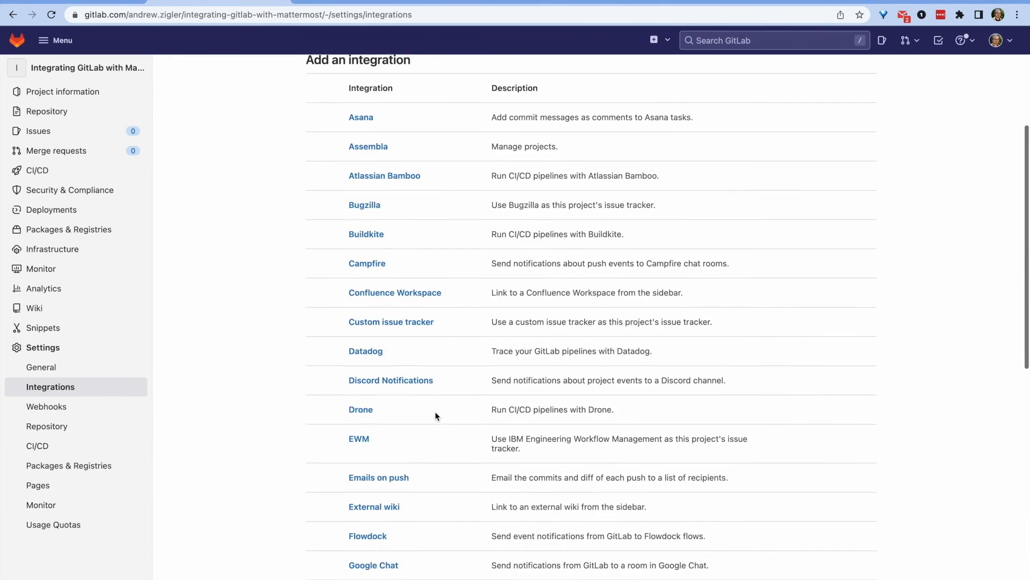
scroll(down, 3)
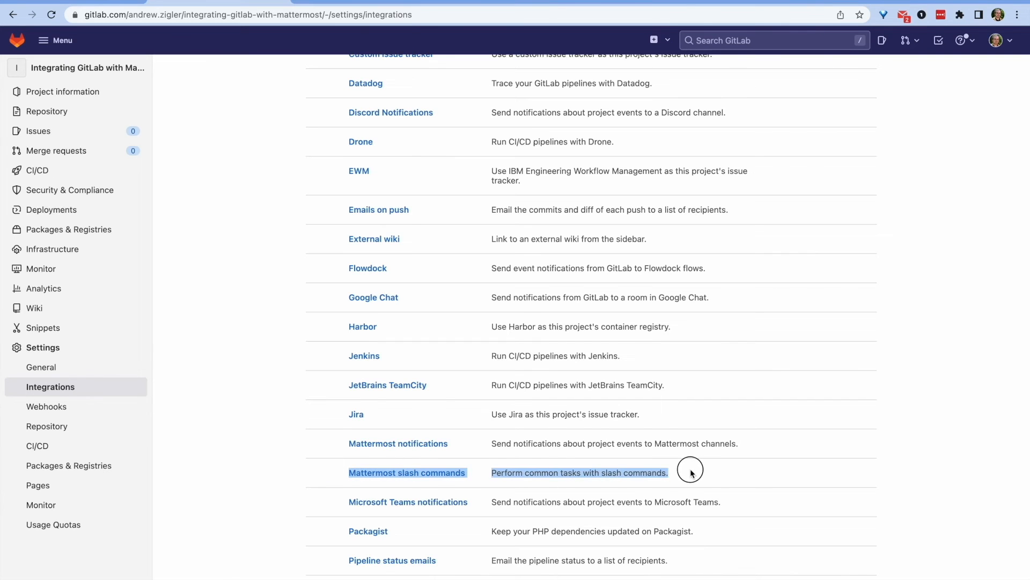
click(407, 472)
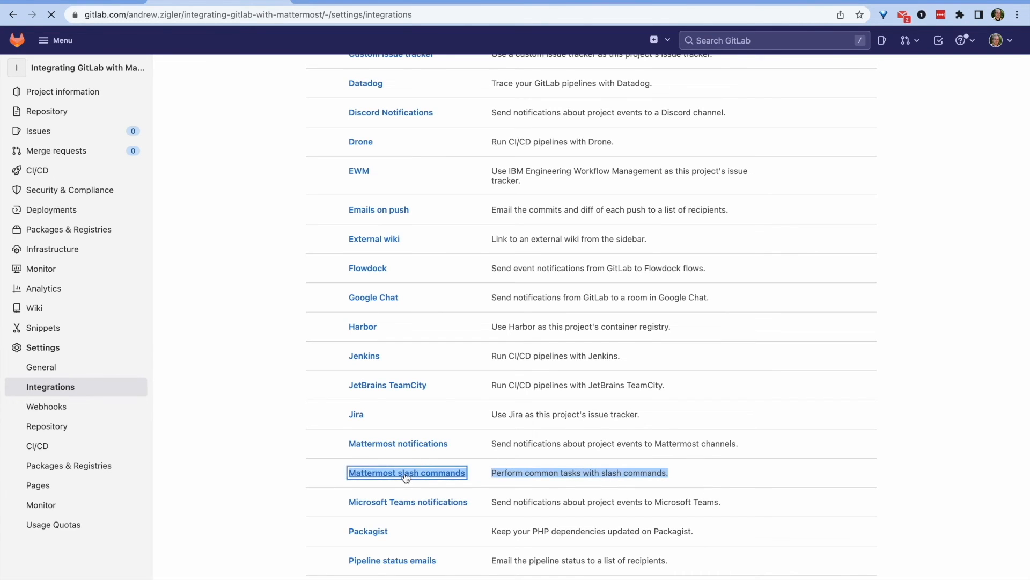
click(407, 472)
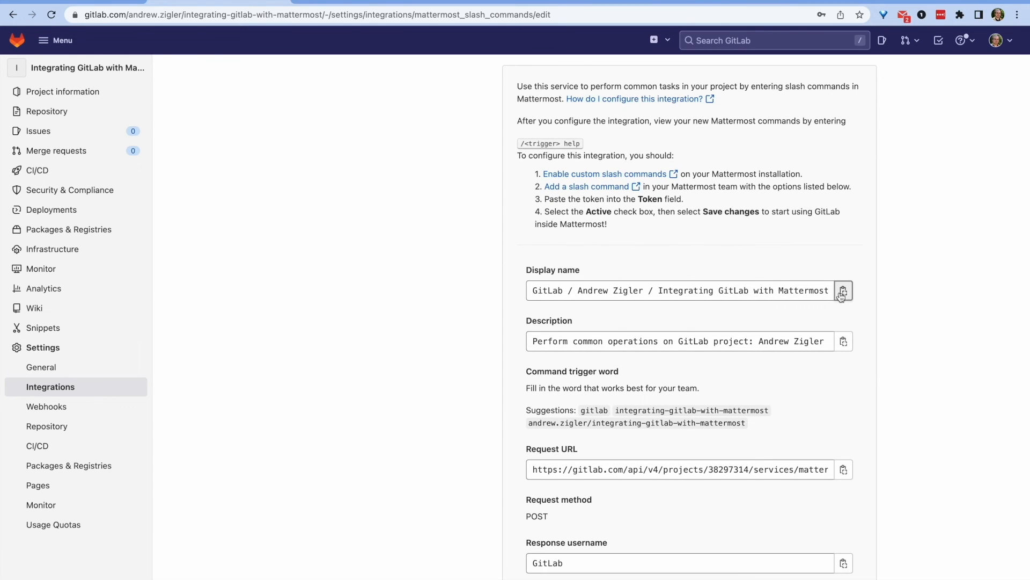
click(844, 291)
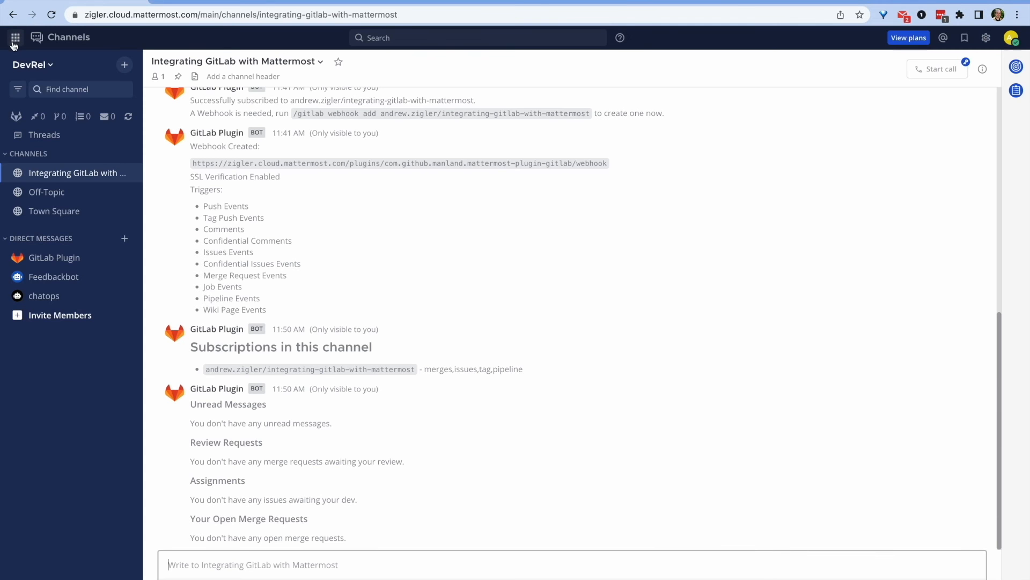
- Via Integrations > Slash Commands, begin Add Slash Command with the GitLab title and description
click(13, 38)
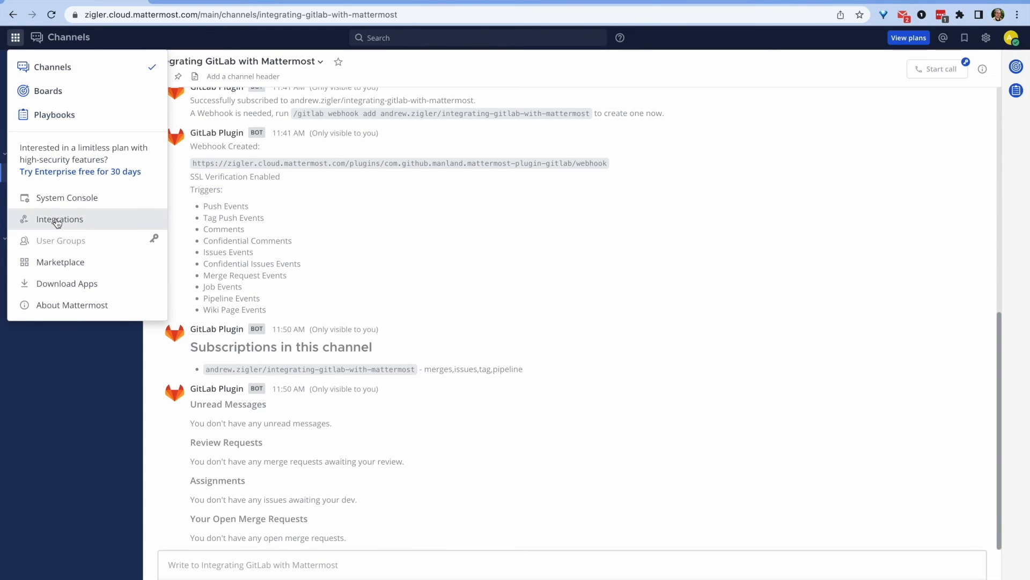
click(59, 219)
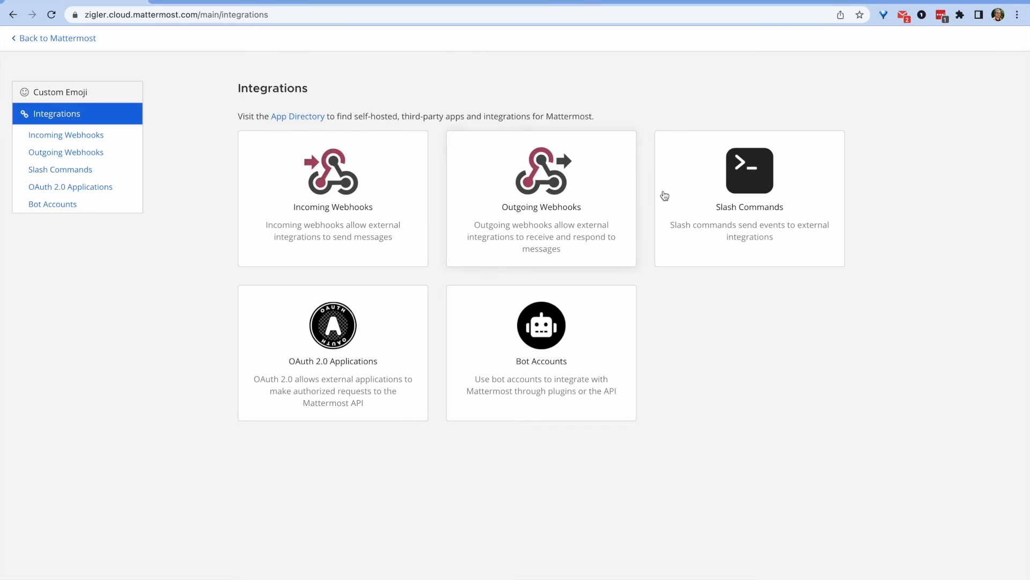
click(749, 170)
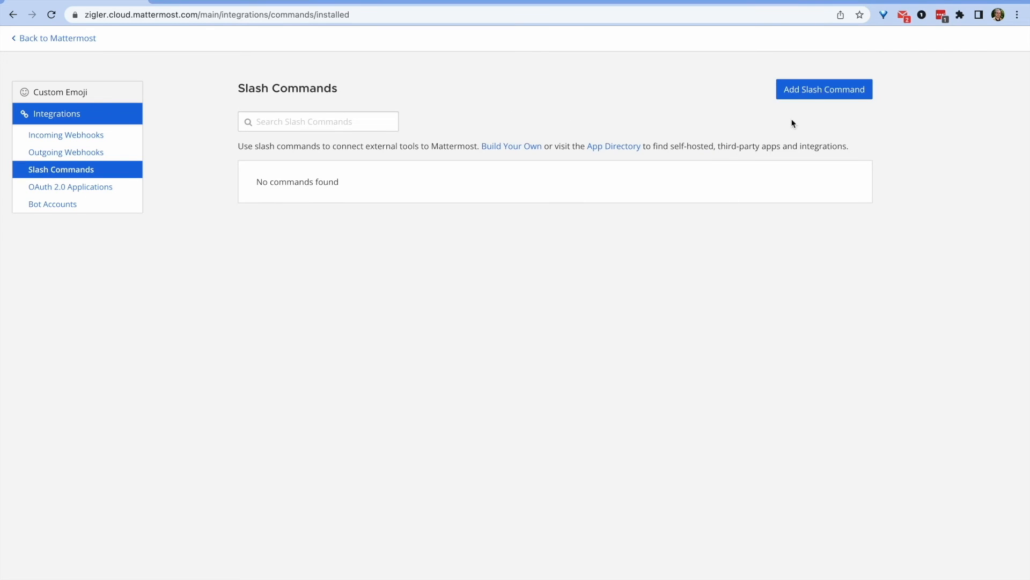
click(824, 90)
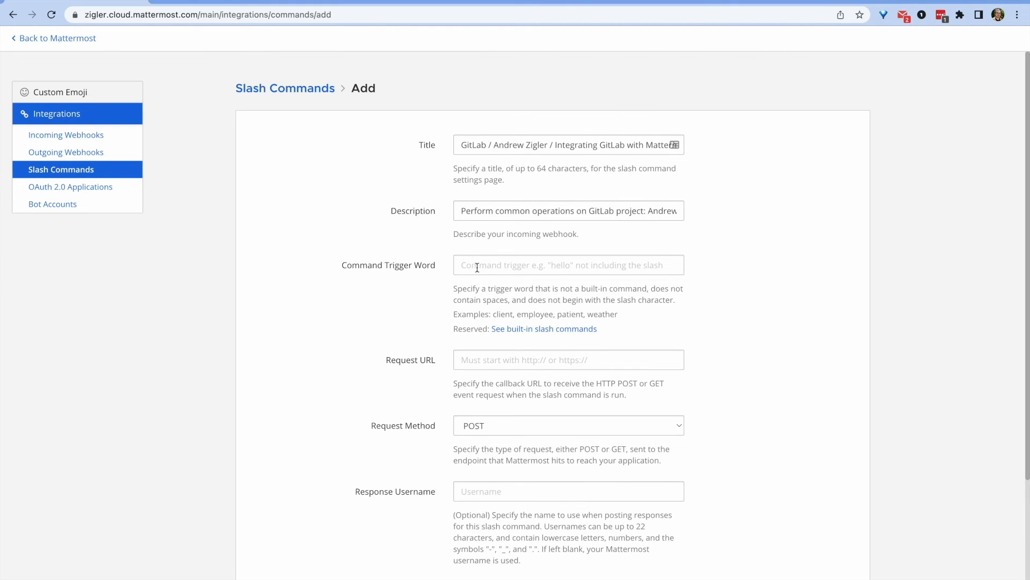
- Enter trigger word gl and fill Request URL with the URL copied from GitLab's form
text(gl)
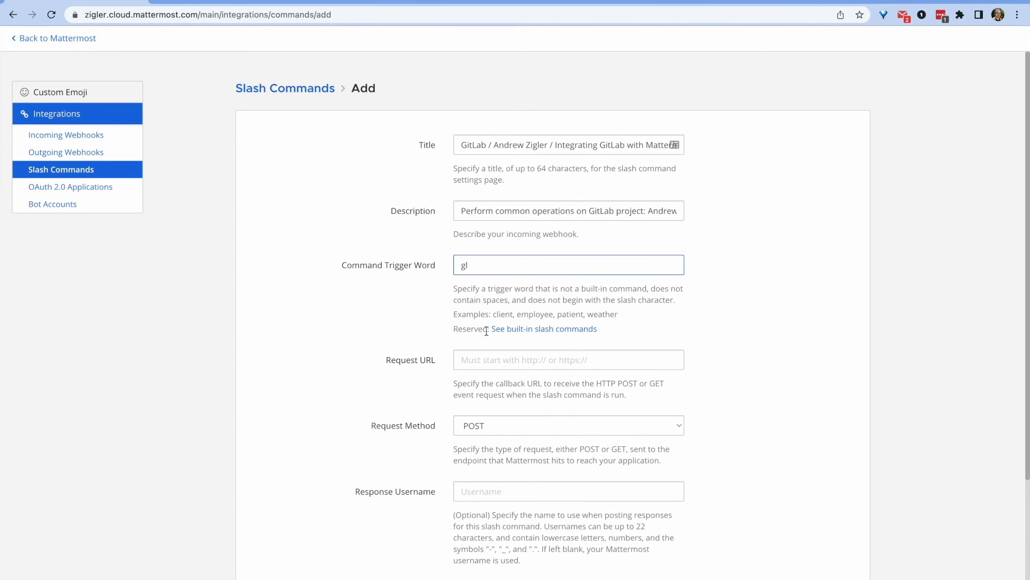
scroll(down, 3)
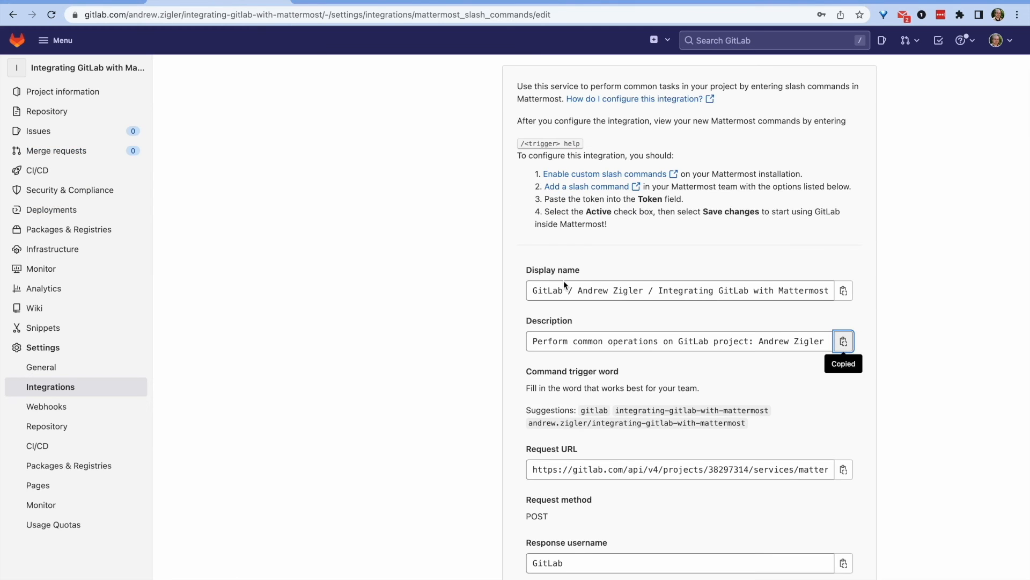
scroll(down, 3)
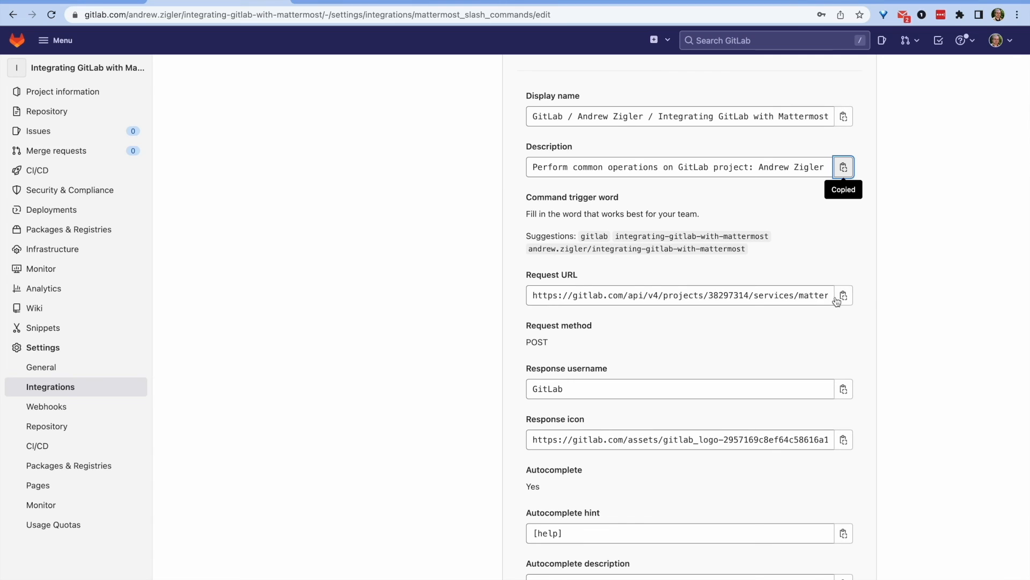
click(844, 295)
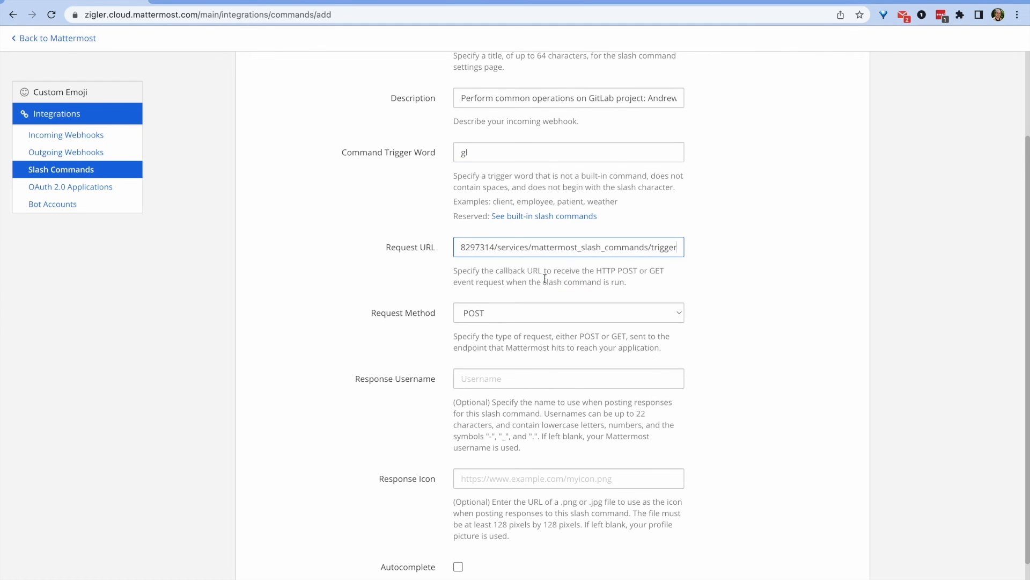
scroll(down, 3)
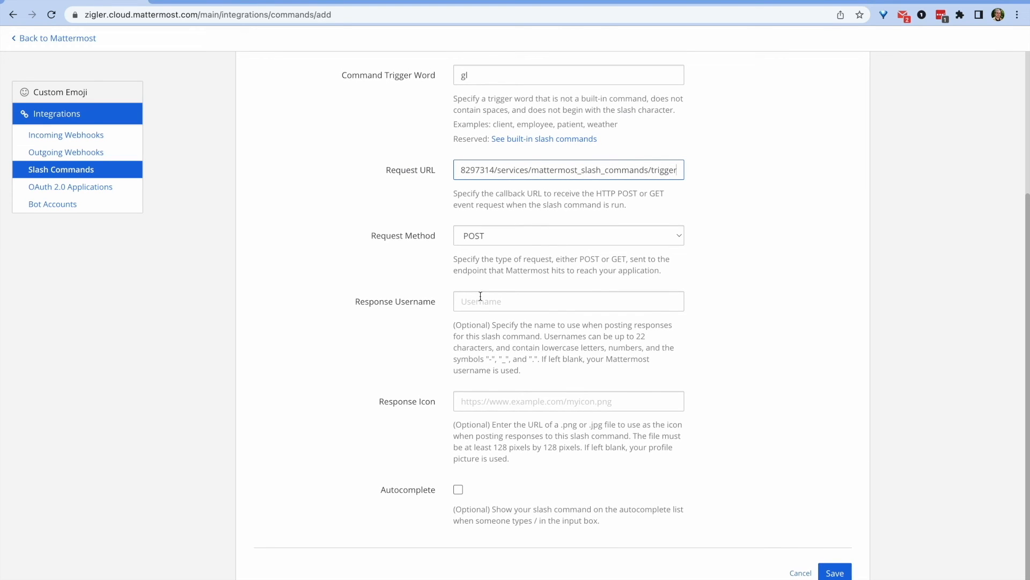
mouse_move(741, 461)
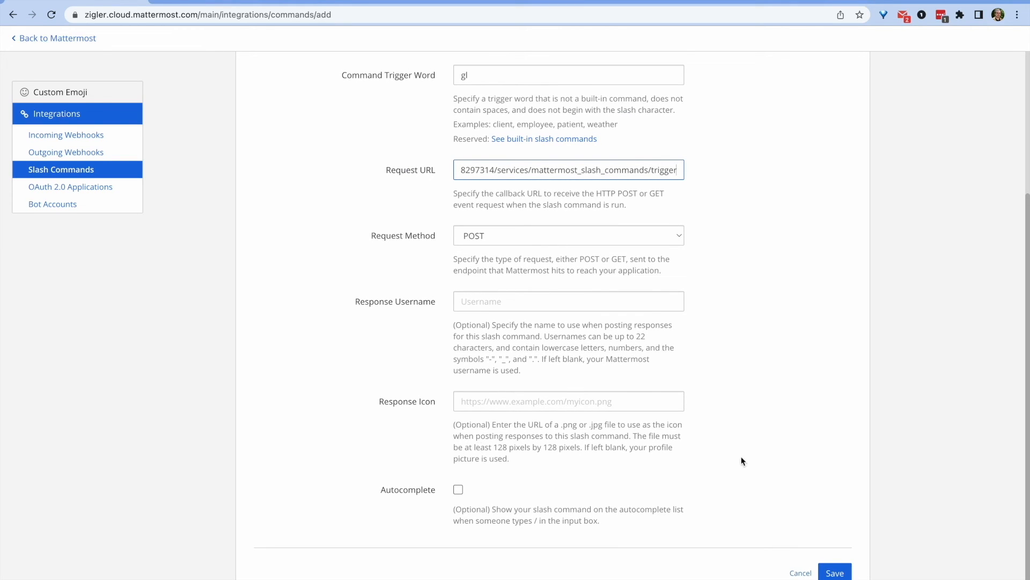
mouse_move(762, 485)
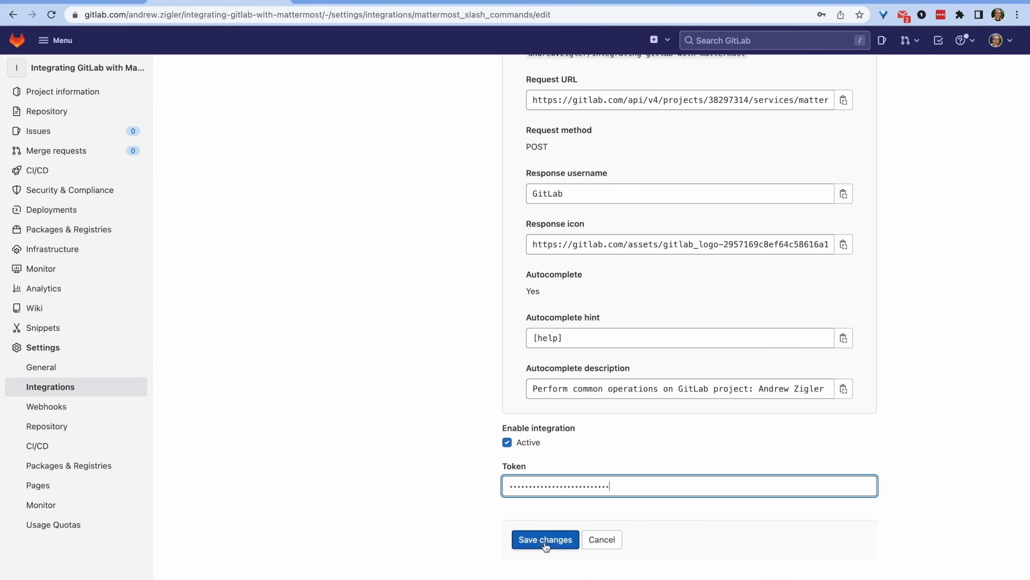
- Save the active integration with the token in GitLab, finish setup and return to the channel
click(545, 539)
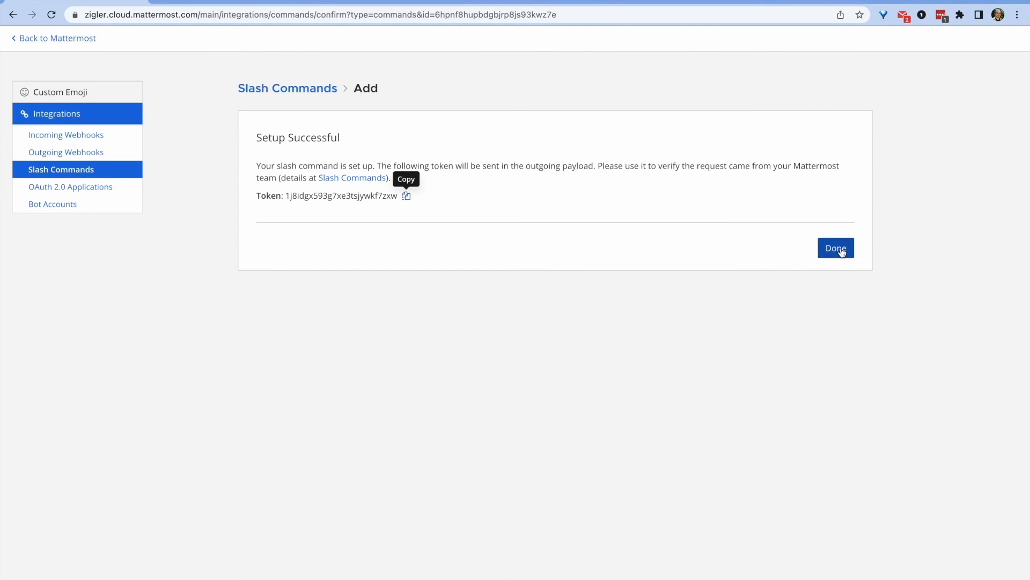
click(835, 248)
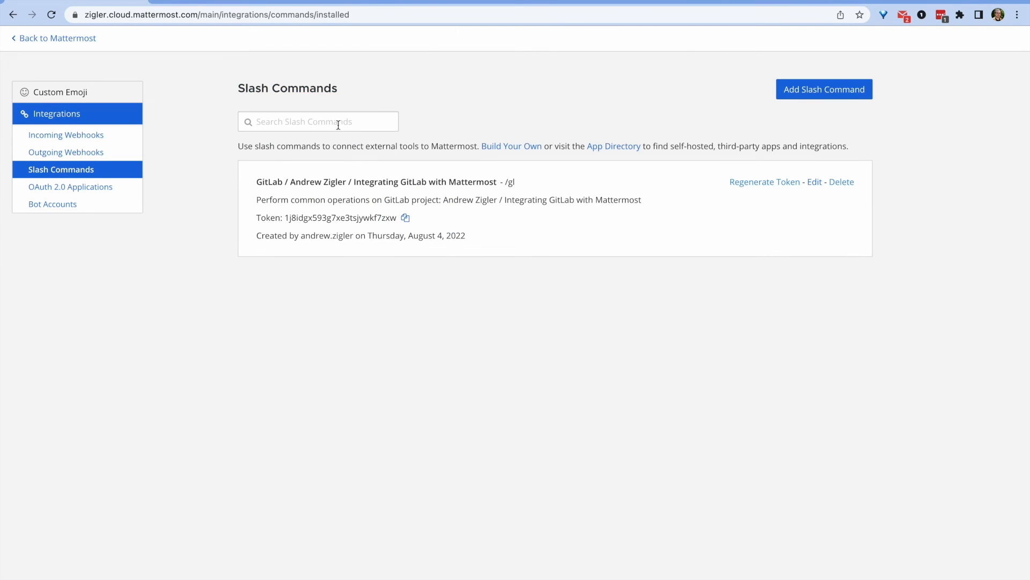
click(57, 39)
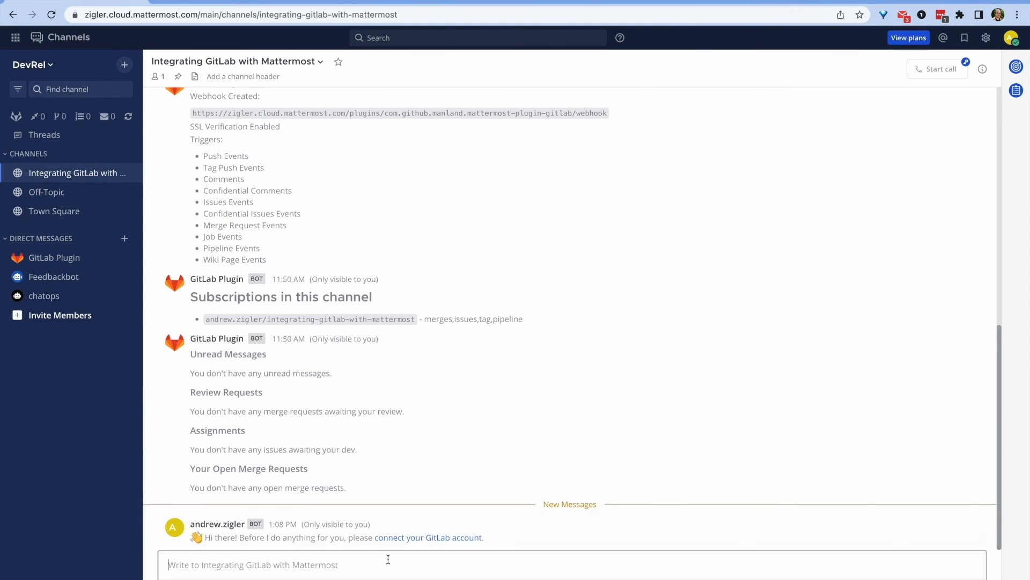
- Send /gl help to list commands, then /gl run build-job to create a ChatOps job
text(/)
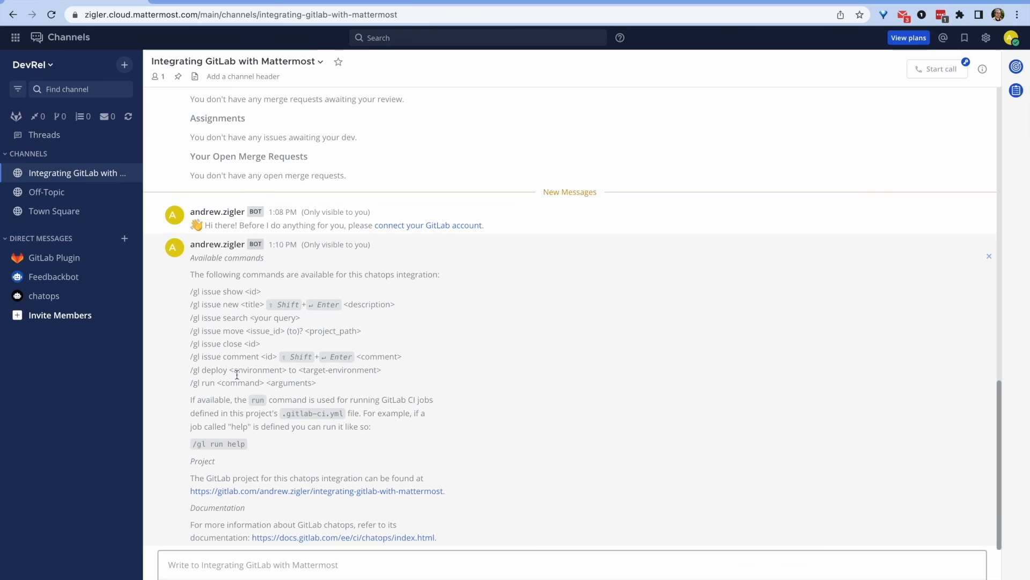
mouse_move(200, 409)
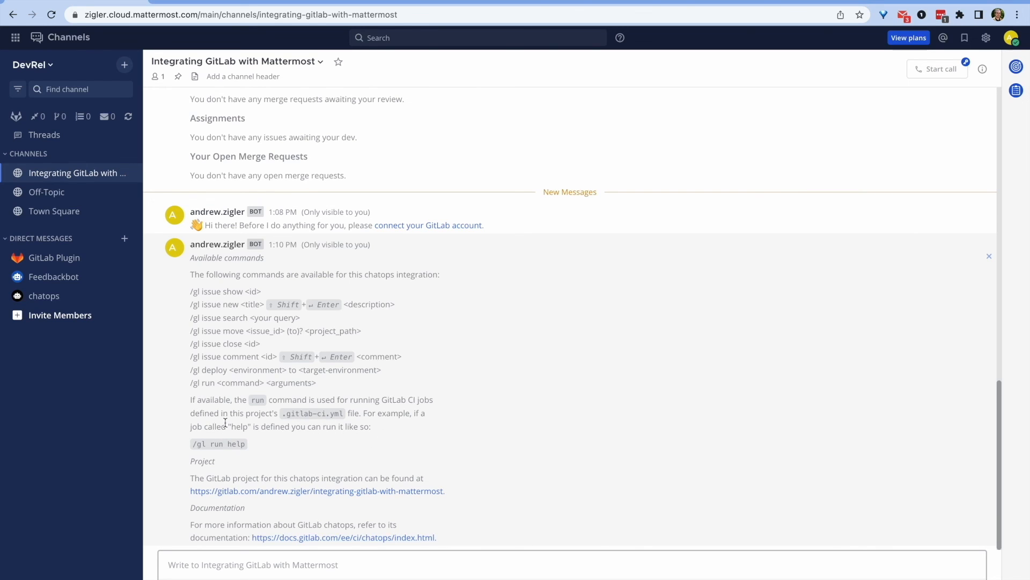
drag(191, 399, 360, 412)
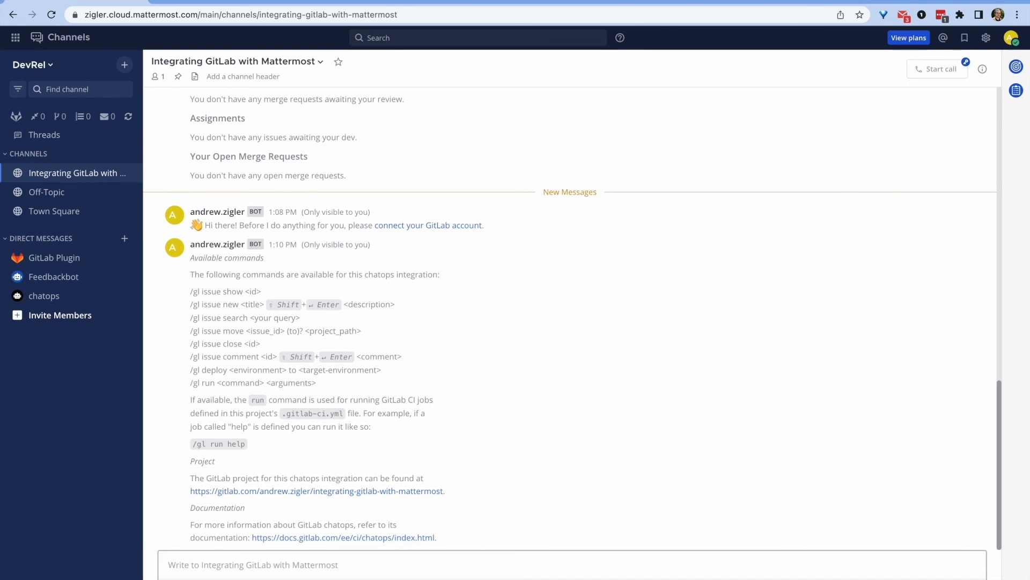
text(/gl run bu)
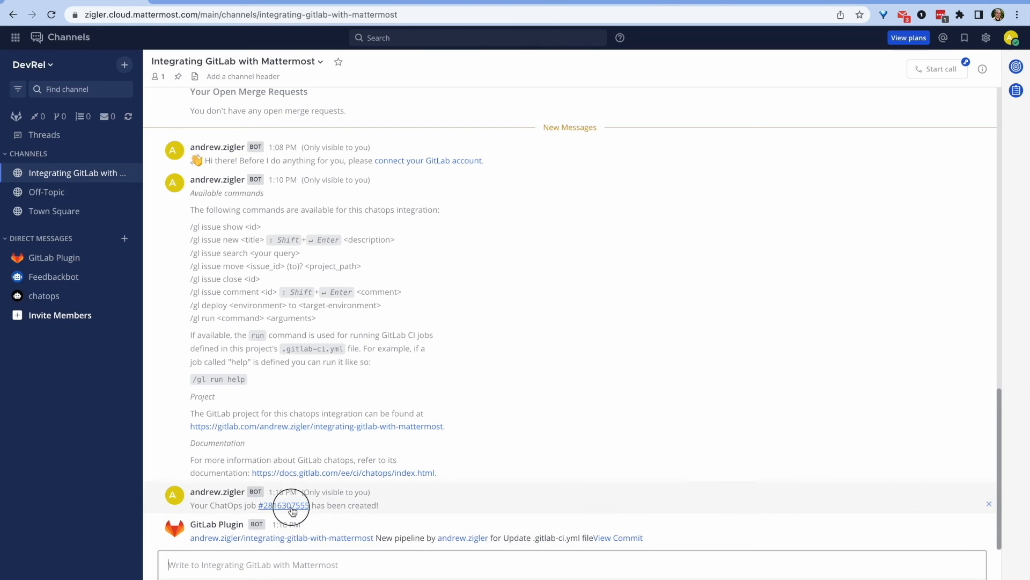
click(283, 504)
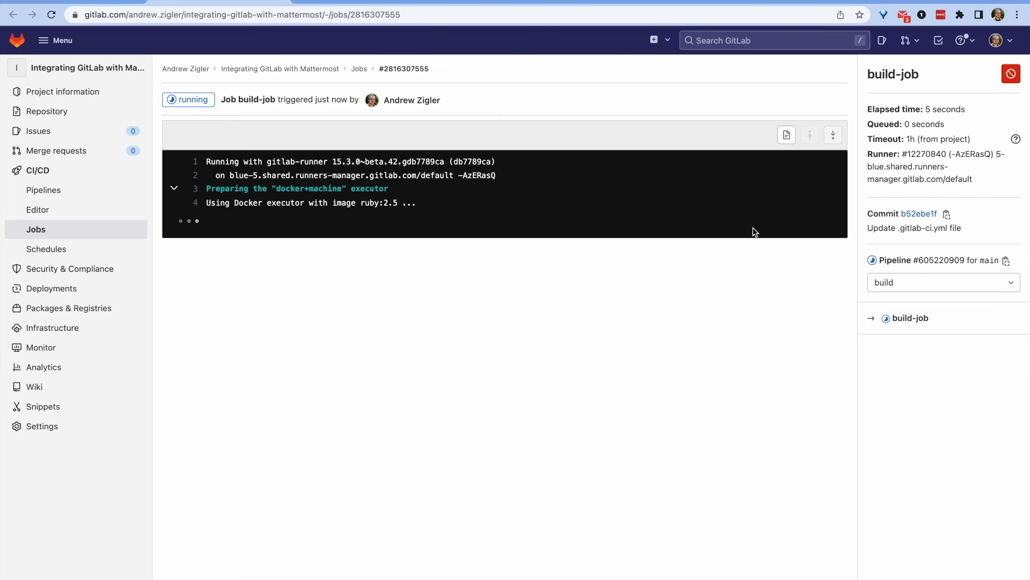
click(35, 230)
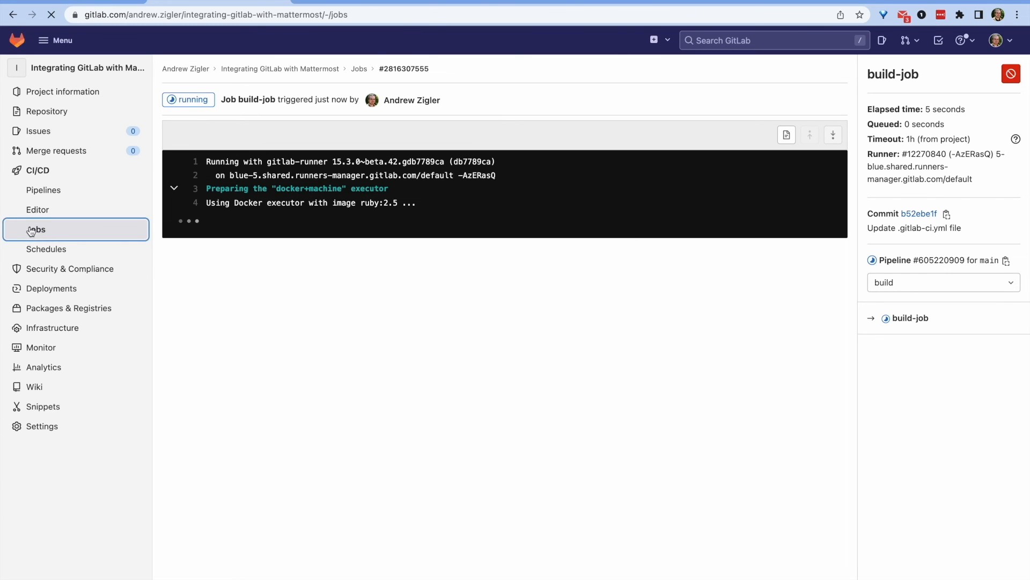
click(37, 230)
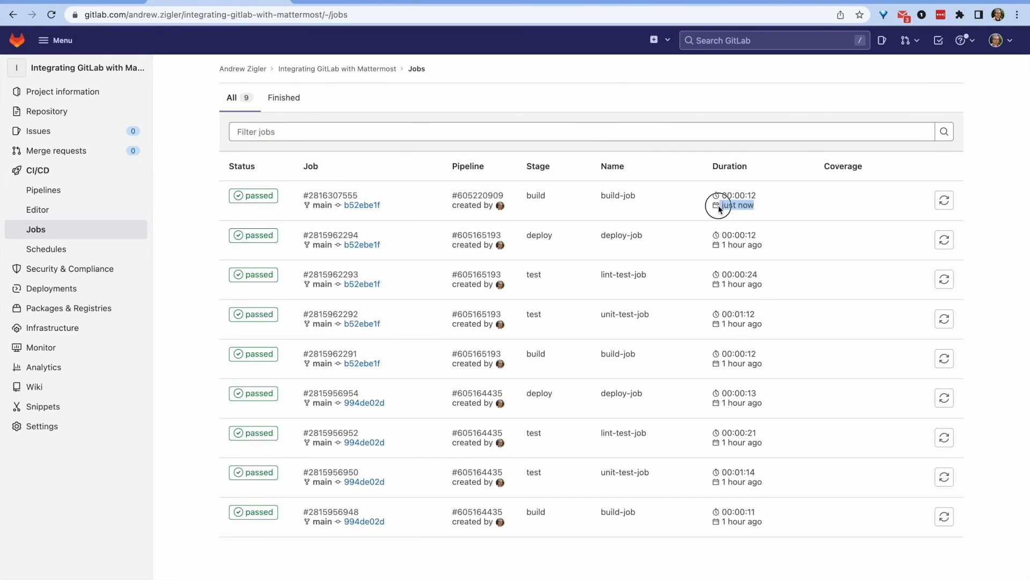
click(330, 195)
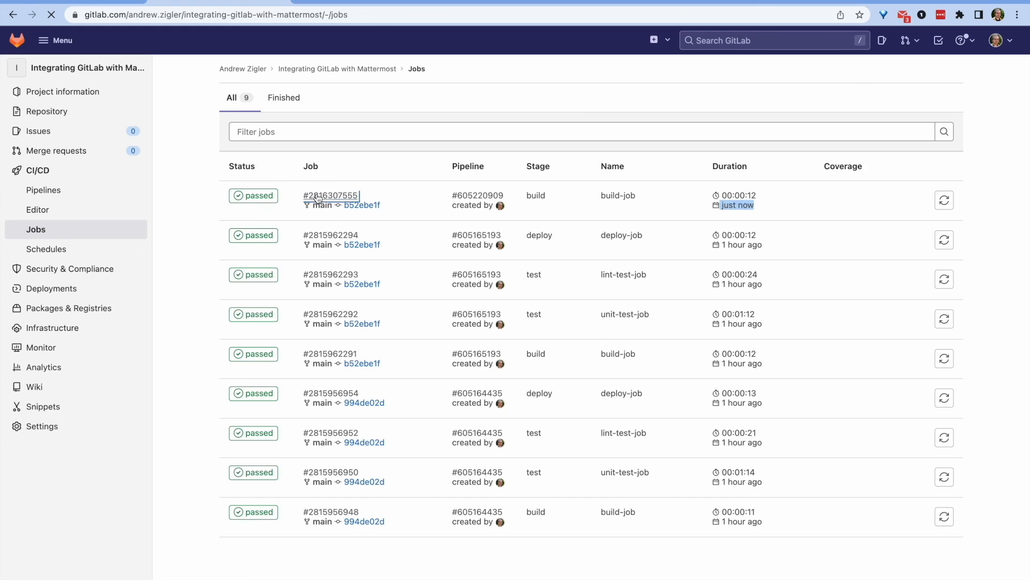
click(331, 196)
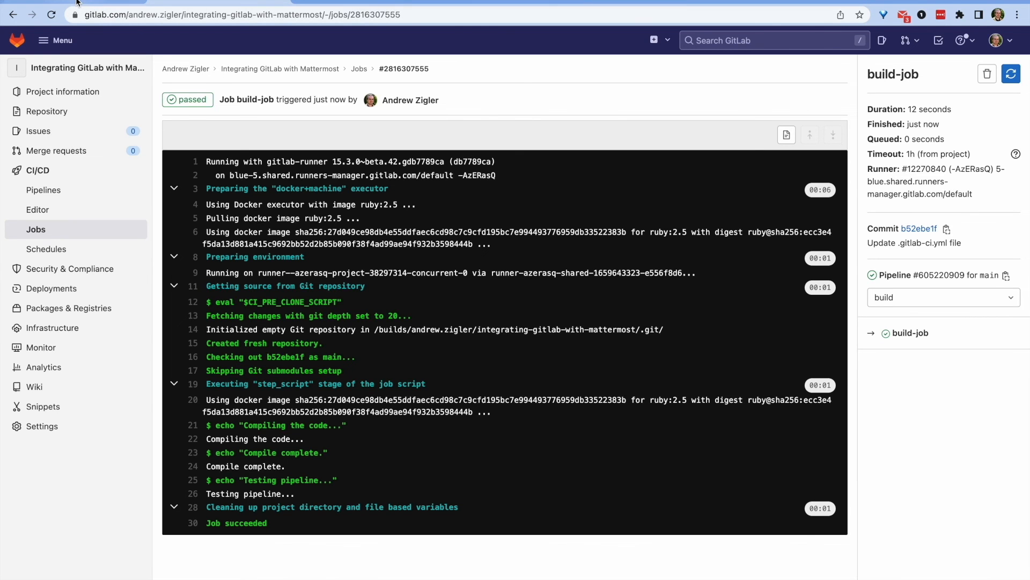